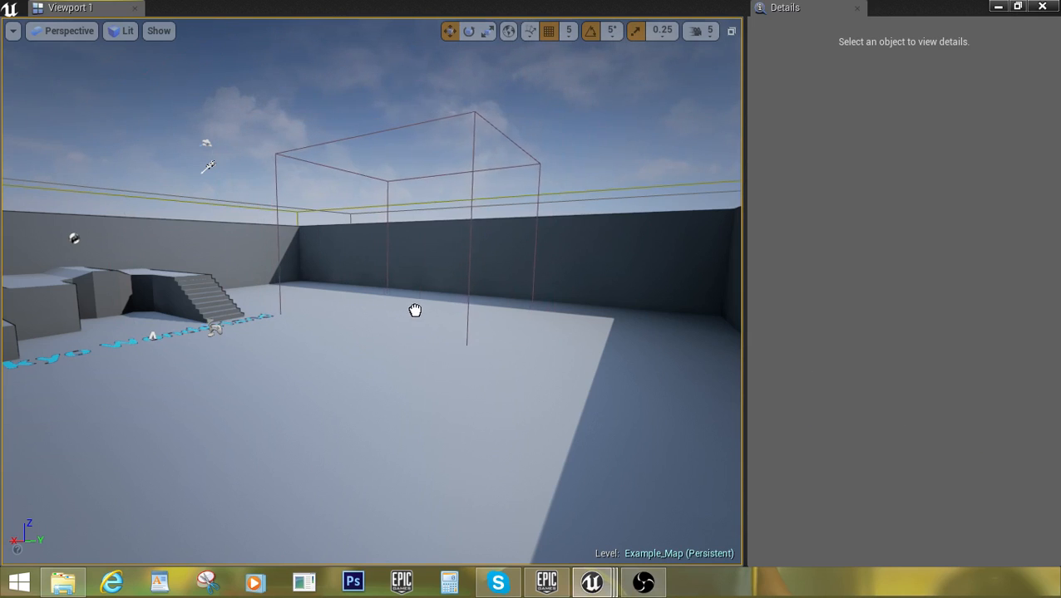
# Select the EnemySpawnerBP actor, dismiss the autosave prompt, and choose Edit Blueprint
pyautogui.moveTo(416, 310); pyautogui.dragTo(445, 315)
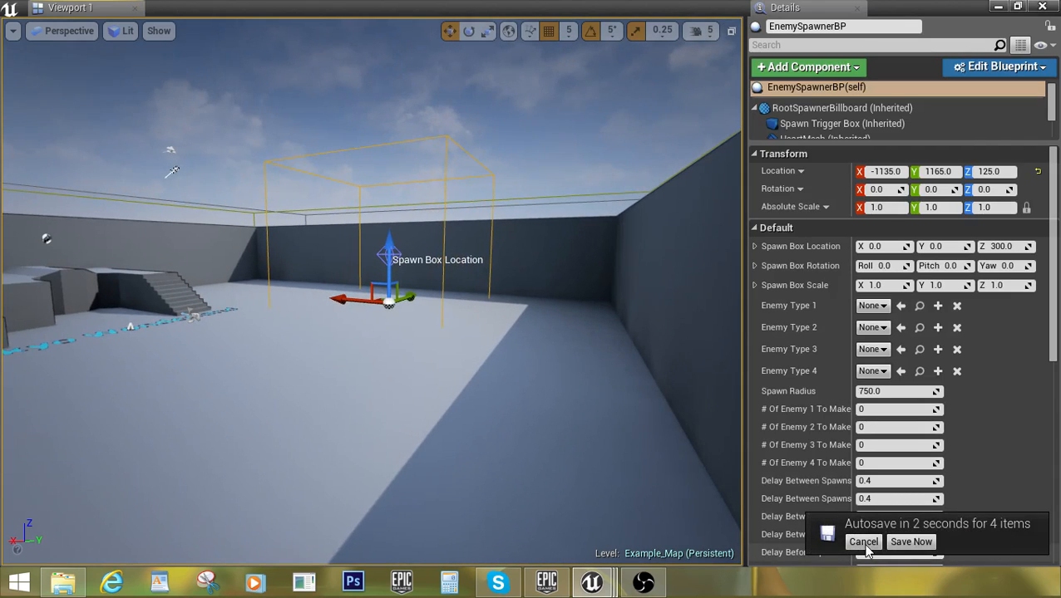
pyautogui.click(863, 542)
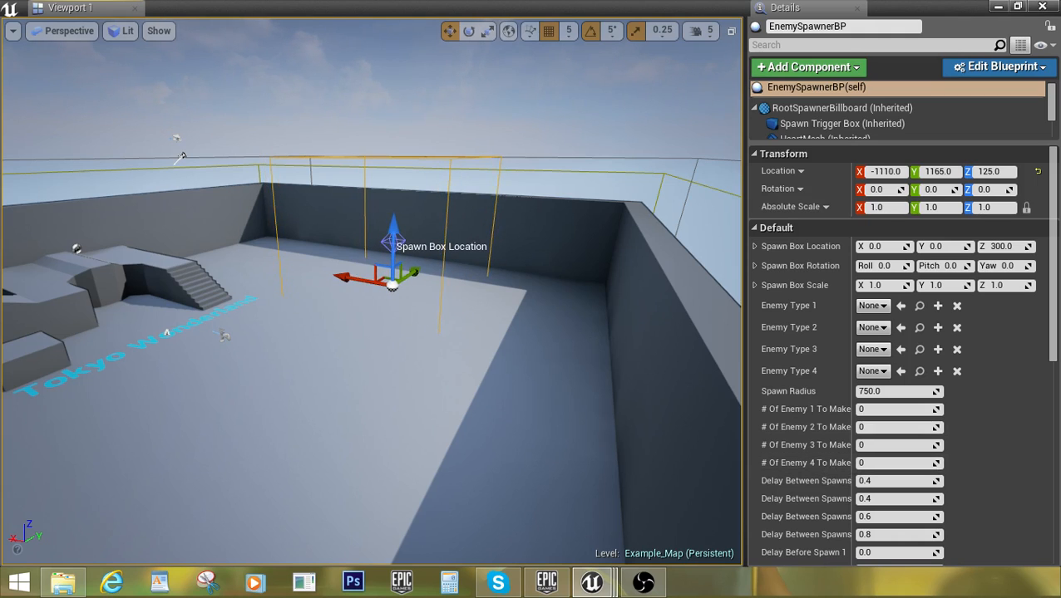
pyautogui.click(383, 9)
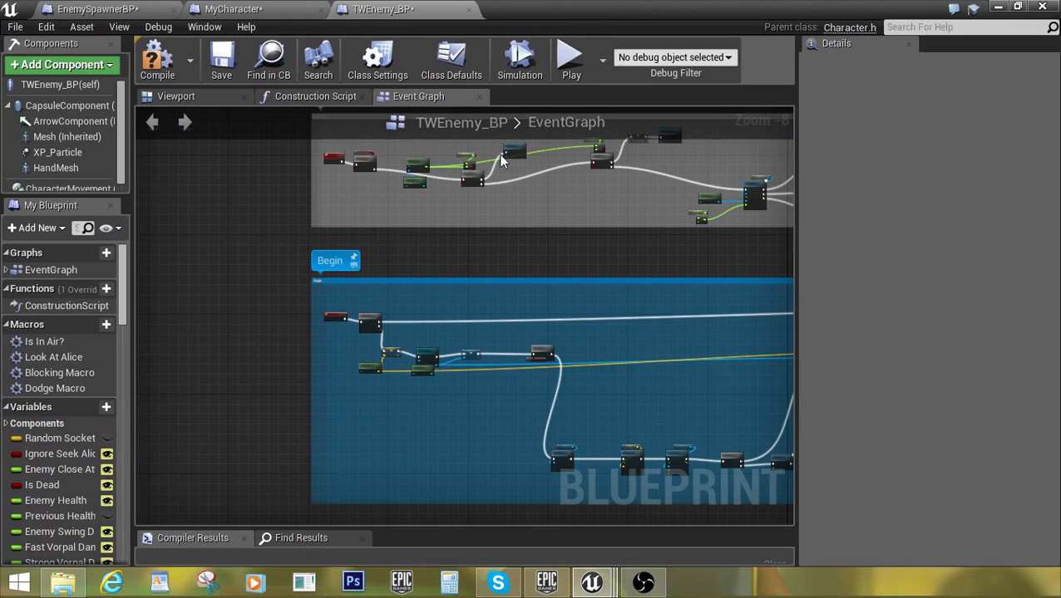
# Switch to the EnemySpawnerBP editor and select the RootSpawnerBillboard component
pyautogui.click(97, 9)
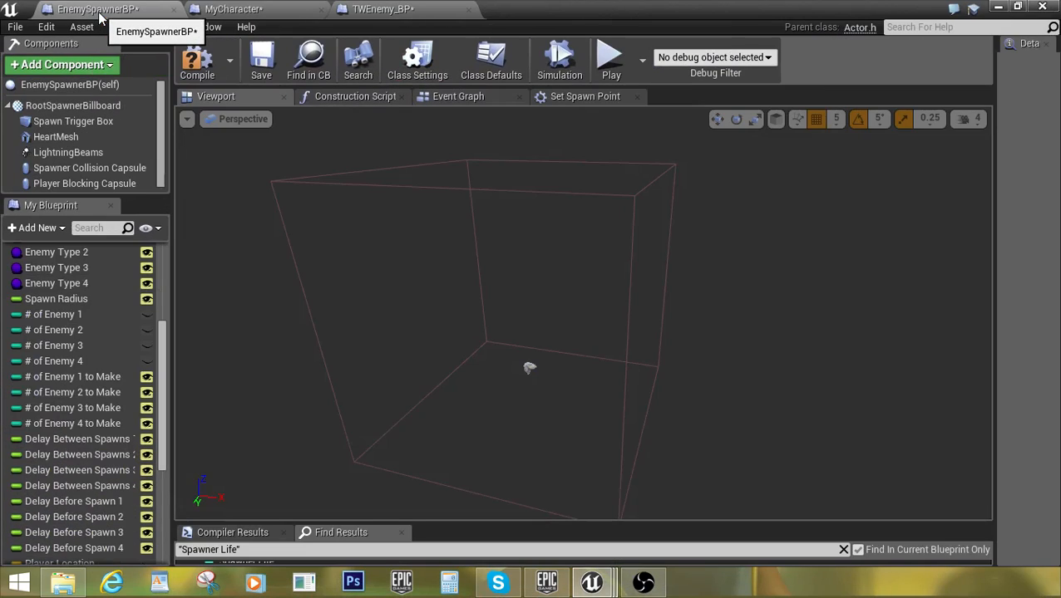
pyautogui.click(73, 105)
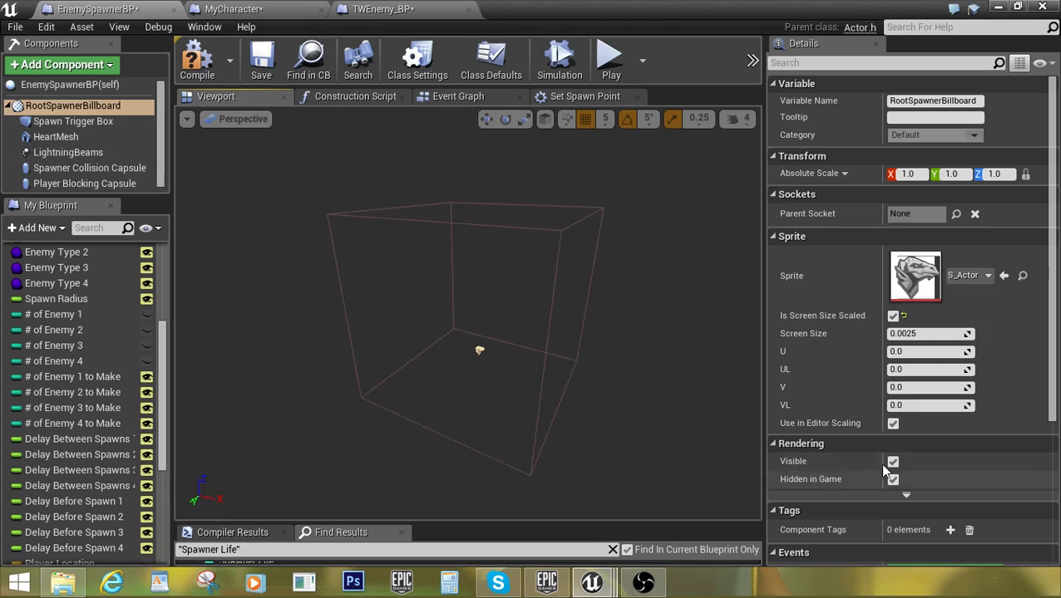
pyautogui.moveTo(917, 490)
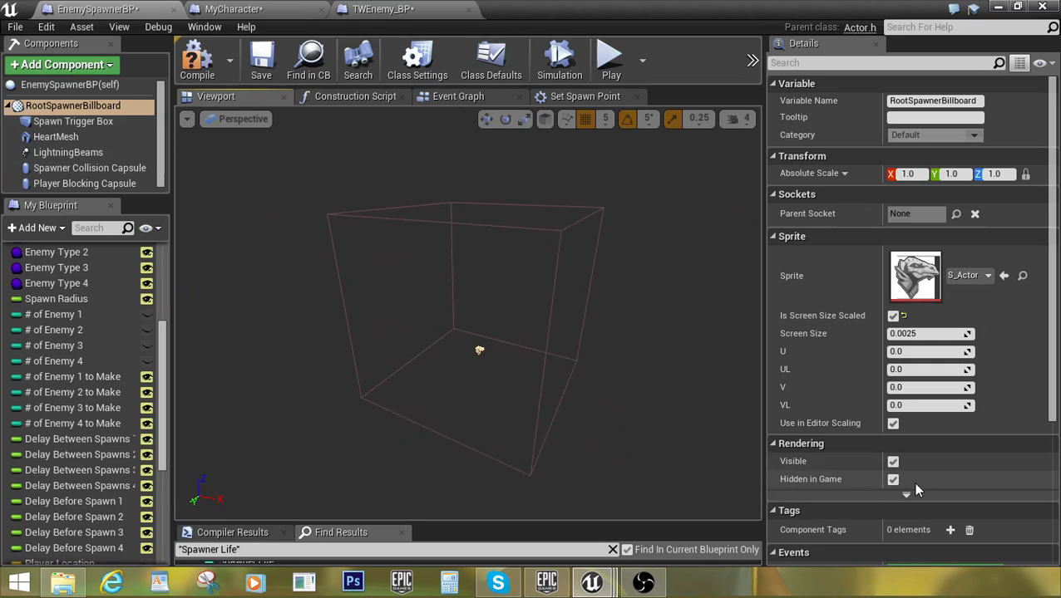
pyautogui.moveTo(894, 461)
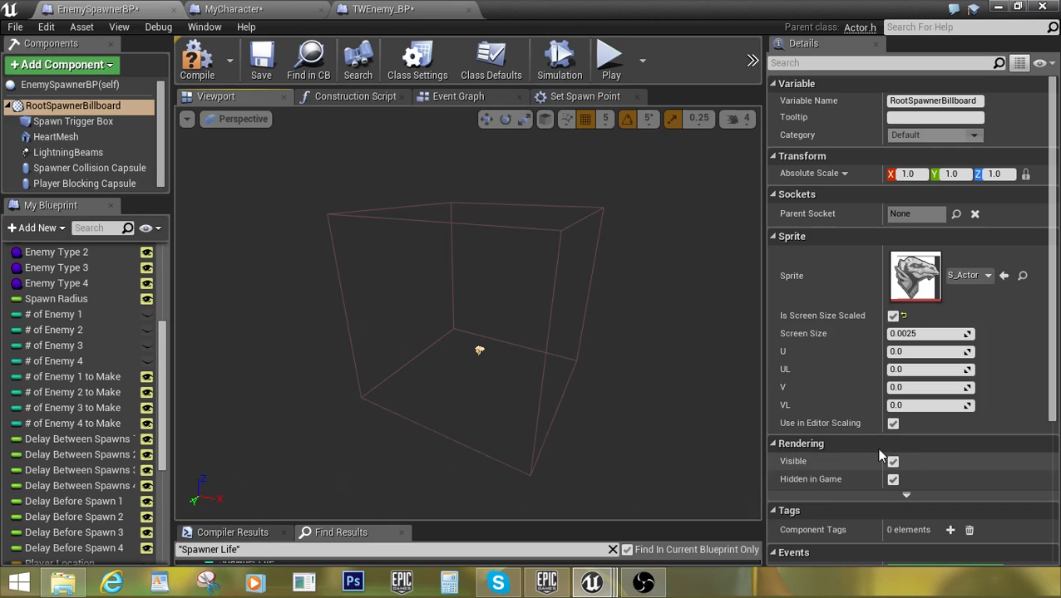
pyautogui.moveTo(488, 364)
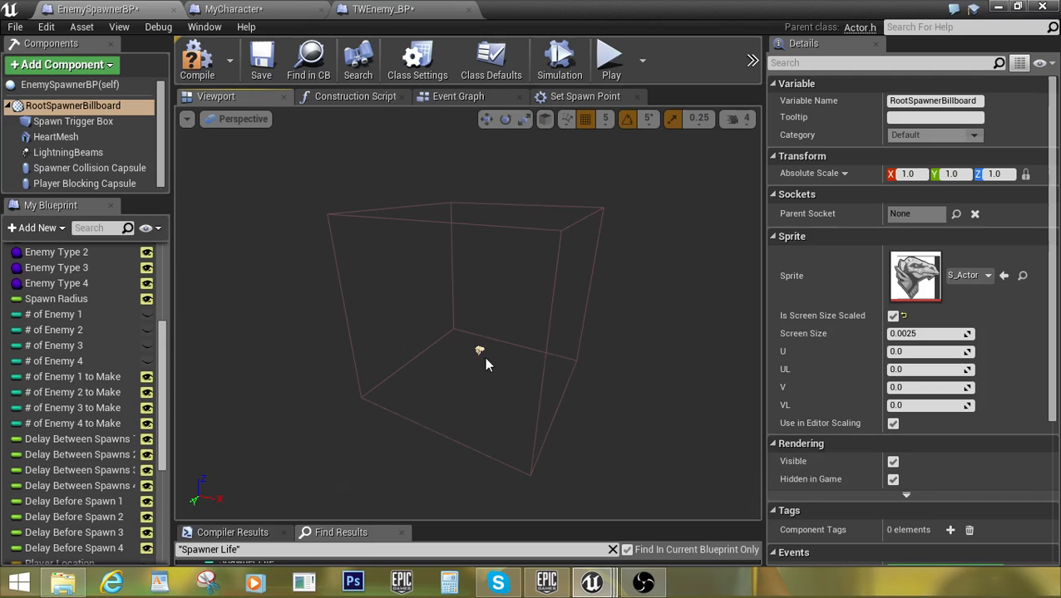
pyautogui.moveTo(480, 355)
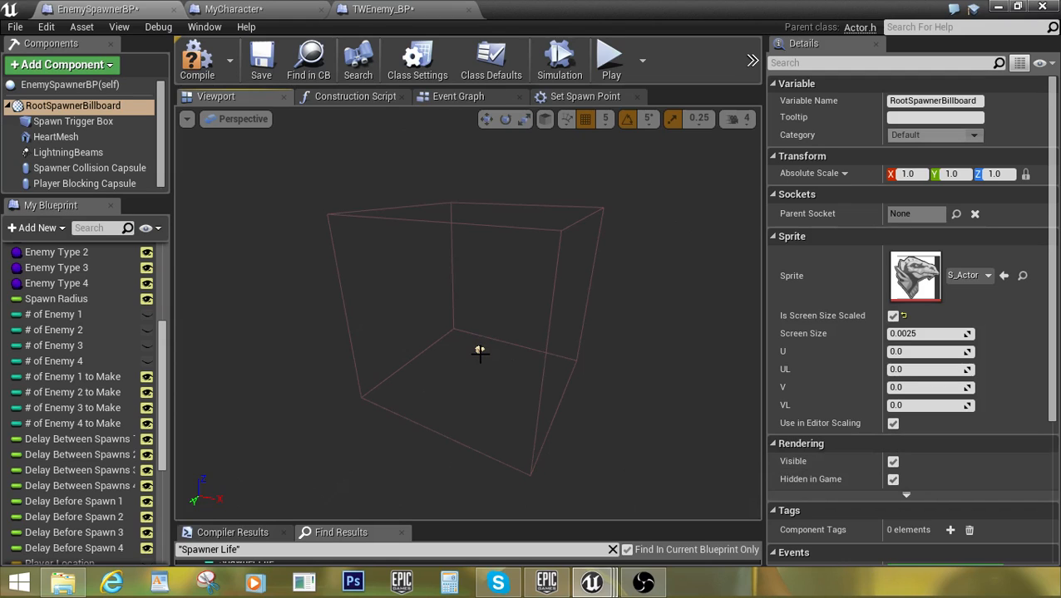
pyautogui.moveTo(73, 121)
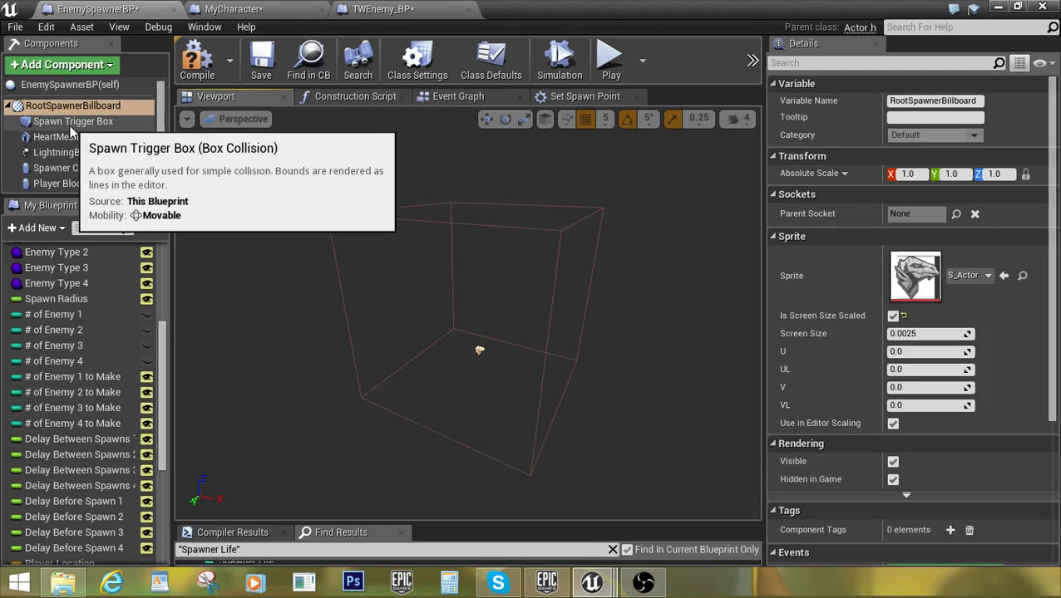
# Select Spawn Trigger Box and scroll through its Collision, Rendering and Events details
pyautogui.click(72, 121)
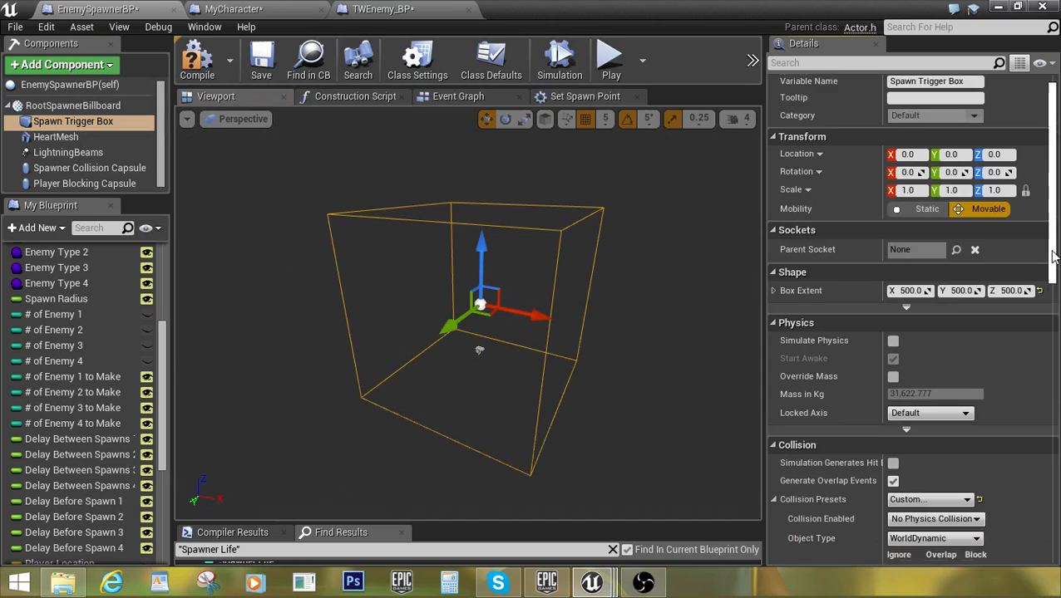
pyautogui.scroll(-3)
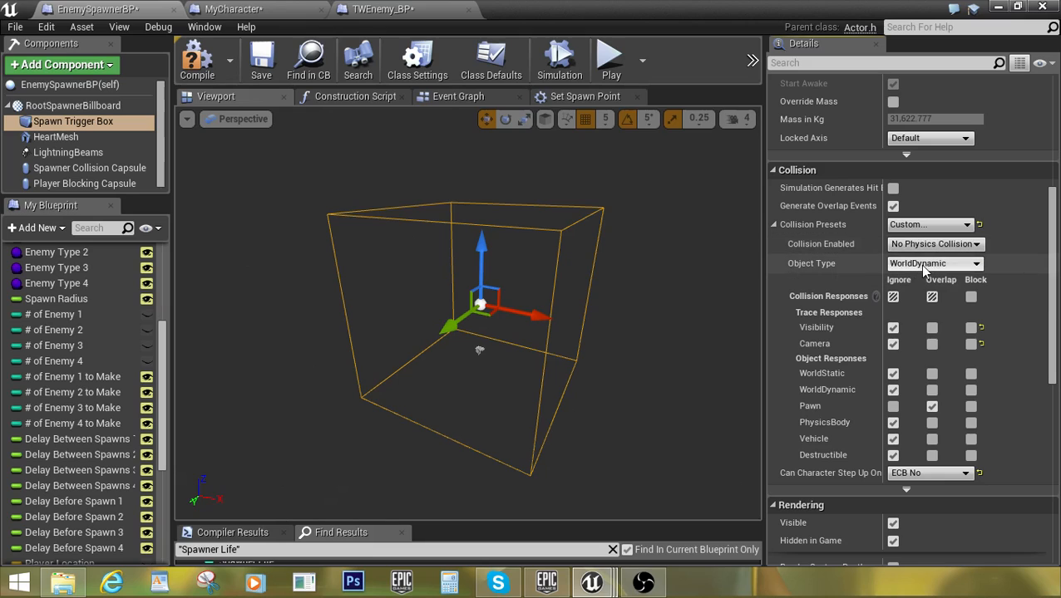
pyautogui.moveTo(870, 392)
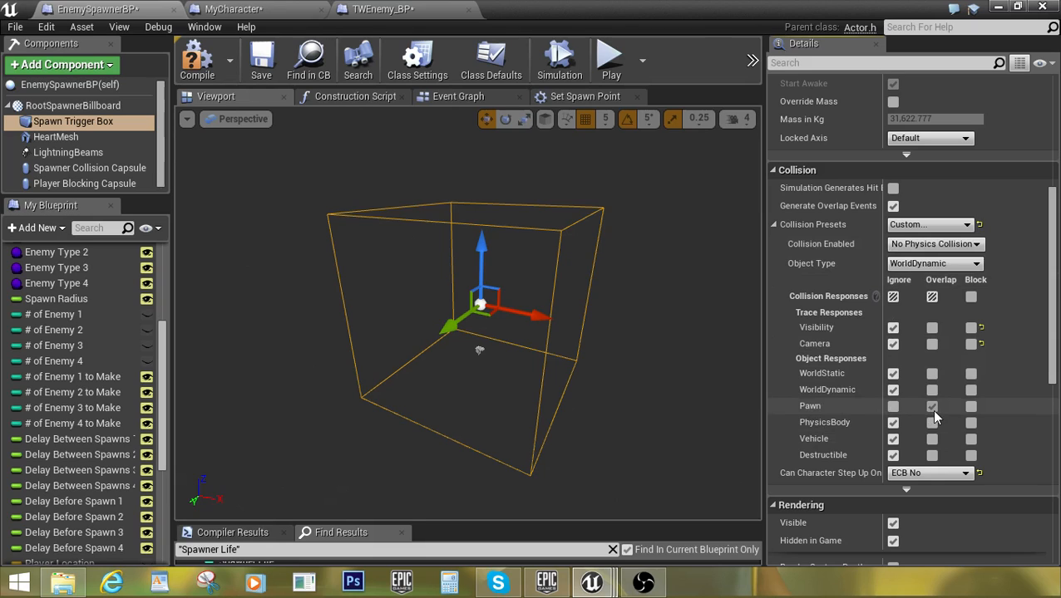
pyautogui.click(931, 406)
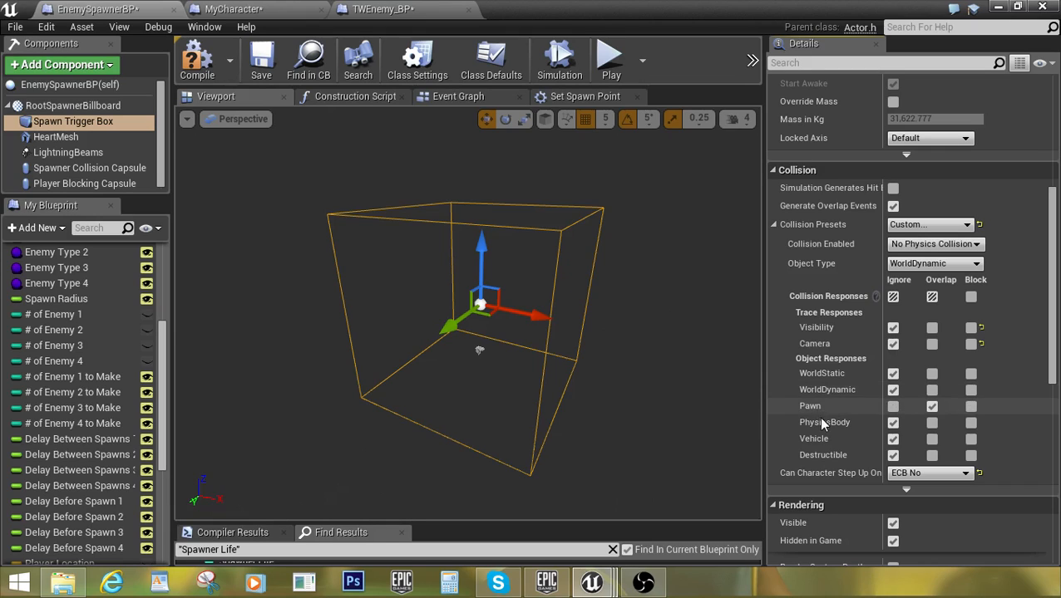
pyautogui.moveTo(832, 438)
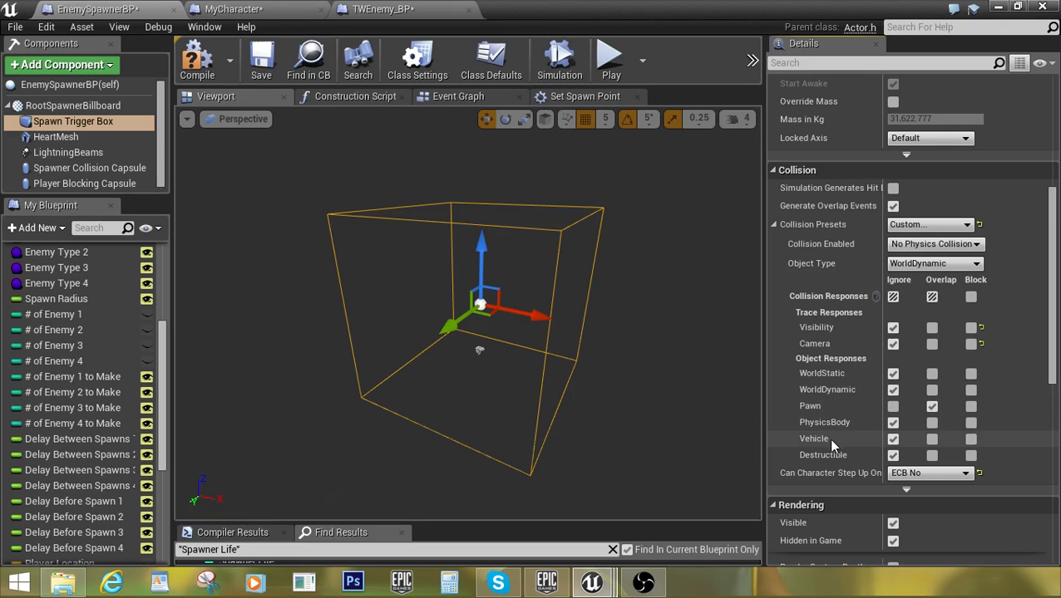
pyautogui.scroll(-3)
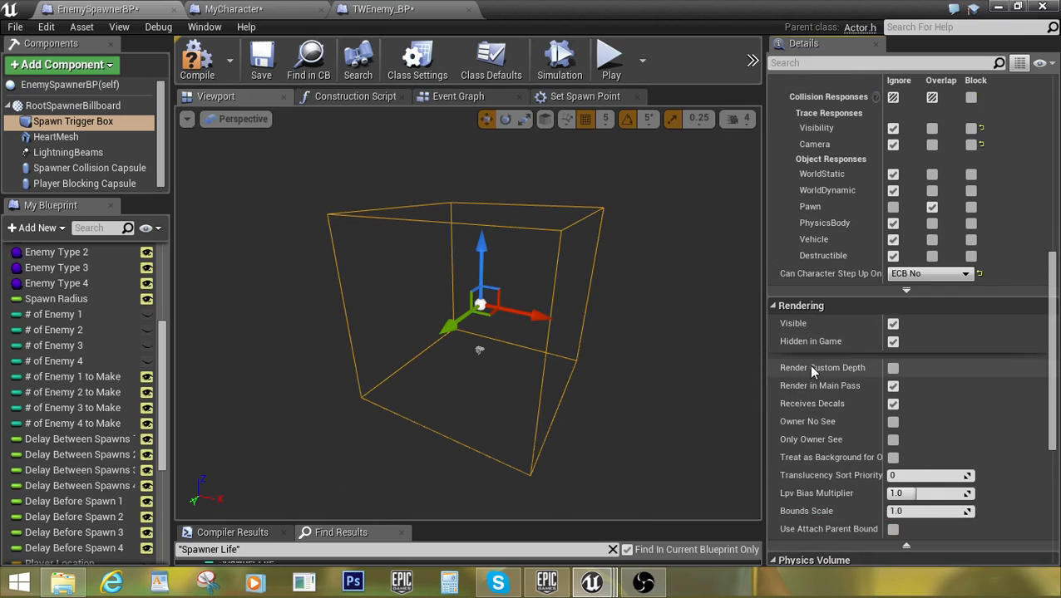
pyautogui.scroll(-3)
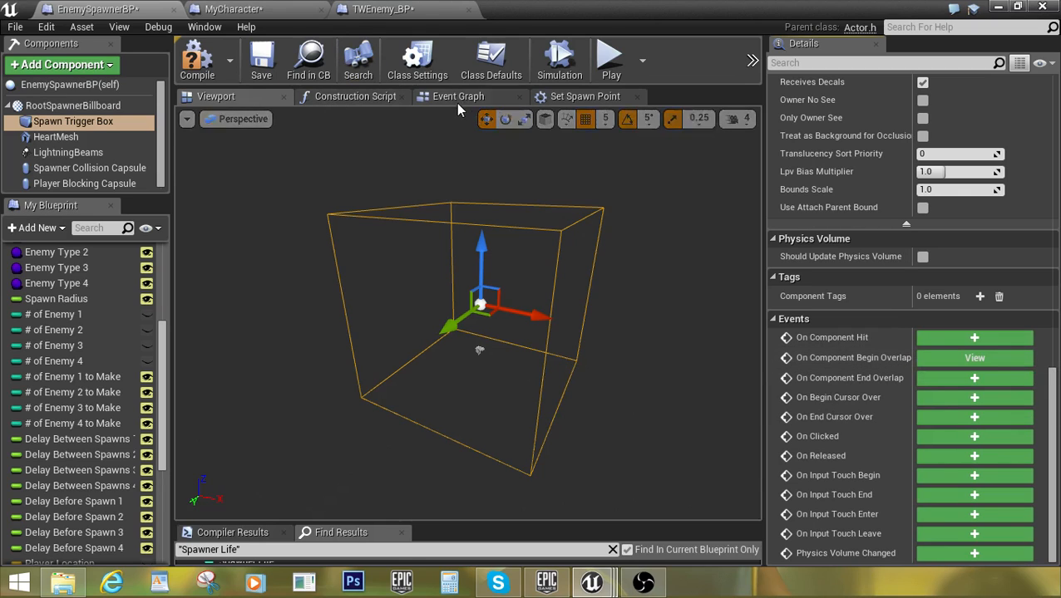
# Open the Construction Script and inspect the Set Relative Transform and entry nodes
pyautogui.click(355, 96)
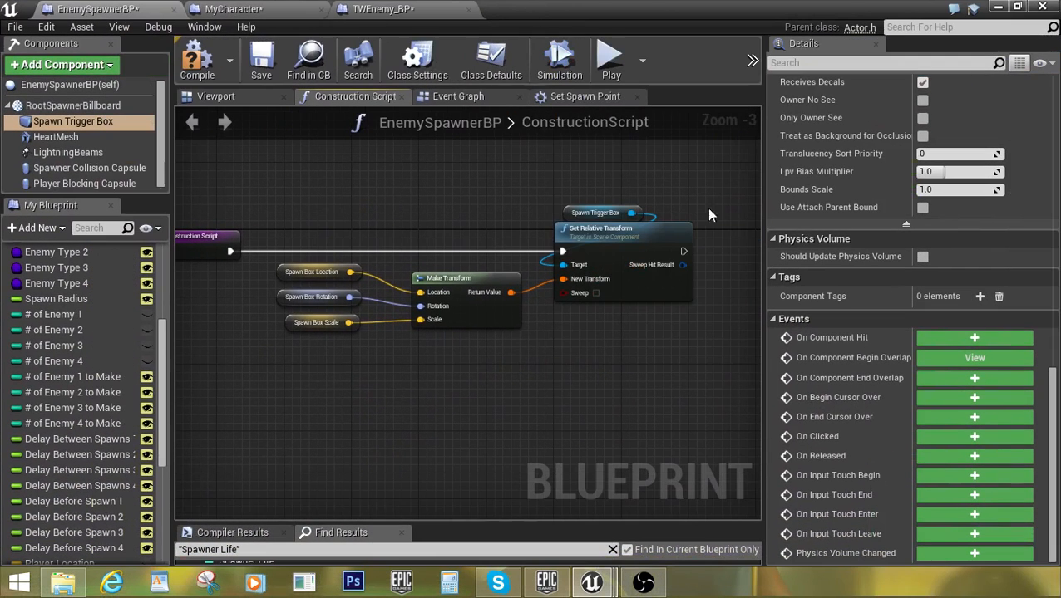
pyautogui.moveTo(590, 250)
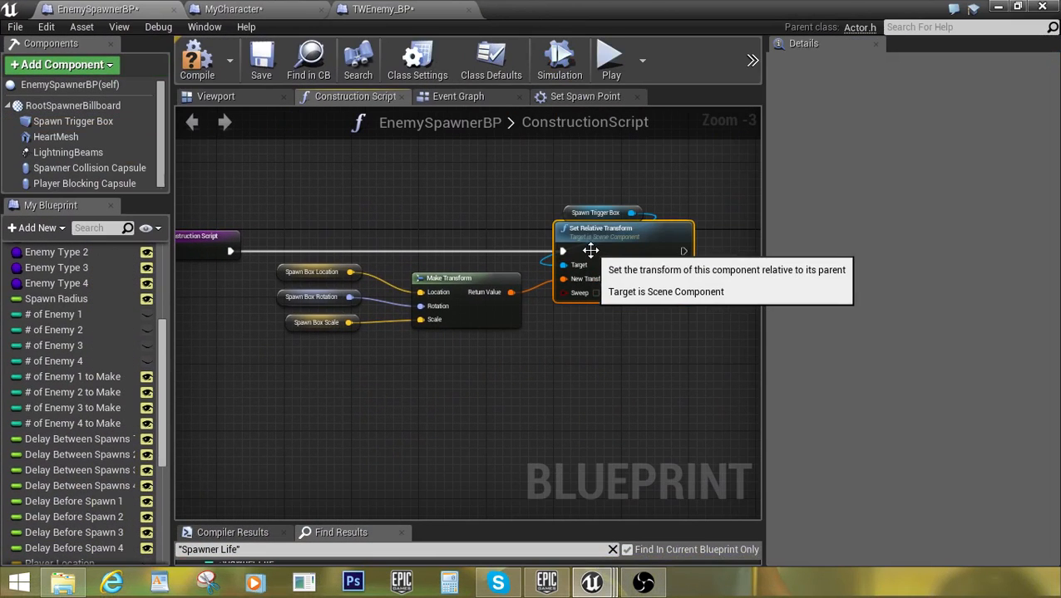
pyautogui.click(600, 228)
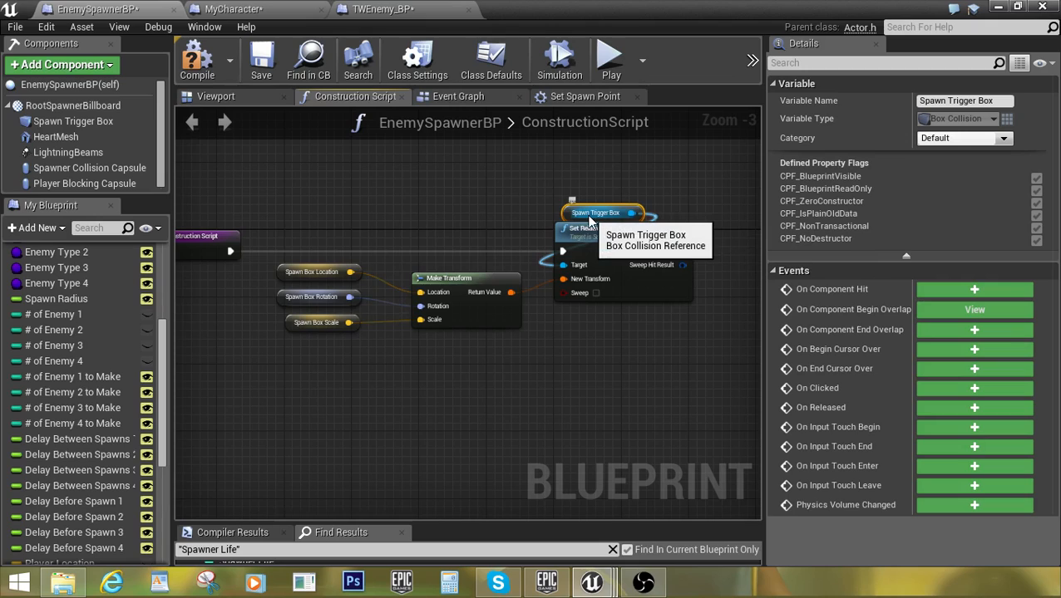
pyautogui.moveTo(572, 221)
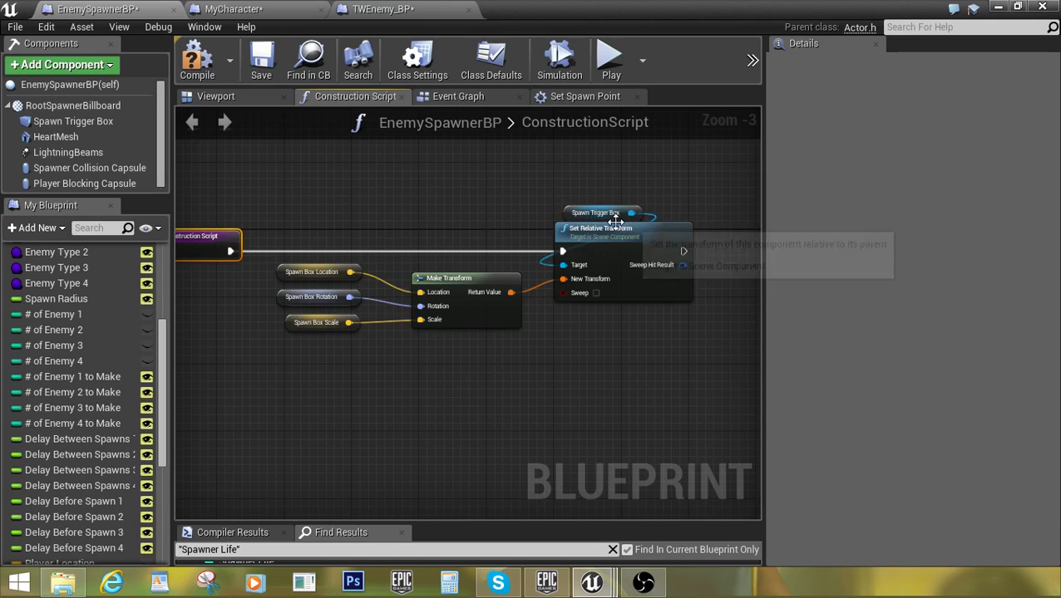
pyautogui.click(598, 213)
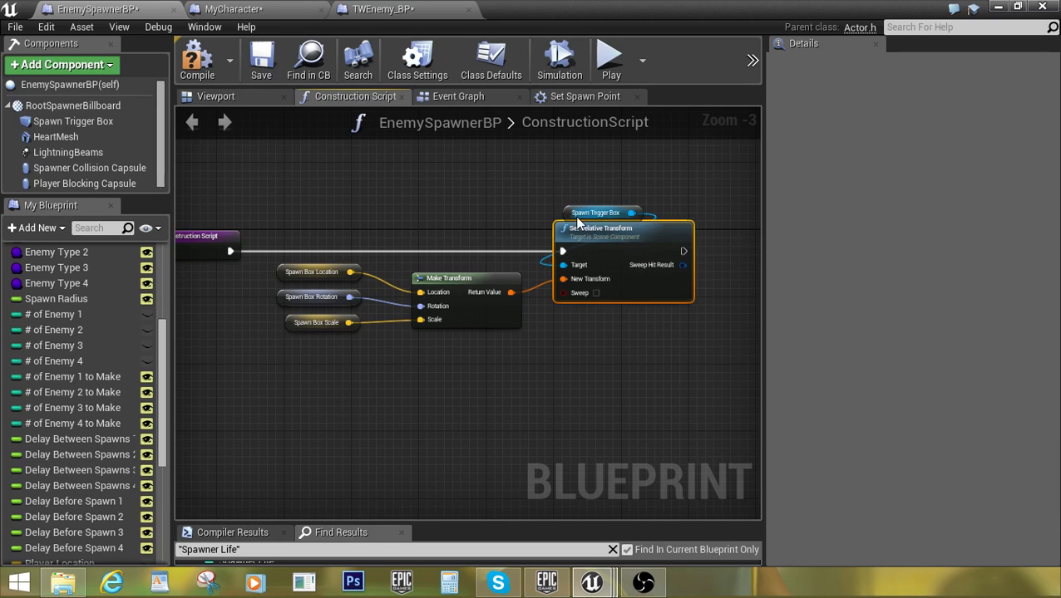
pyautogui.click(320, 271)
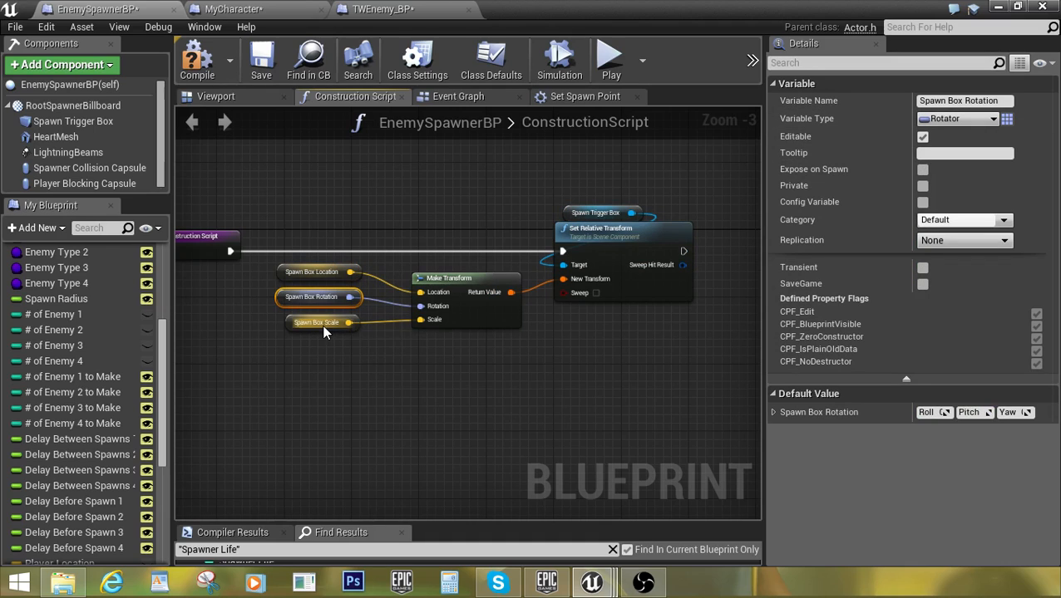
# Select the Spawn Box Scale, Rotation, then Location getters to view their details
pyautogui.click(316, 323)
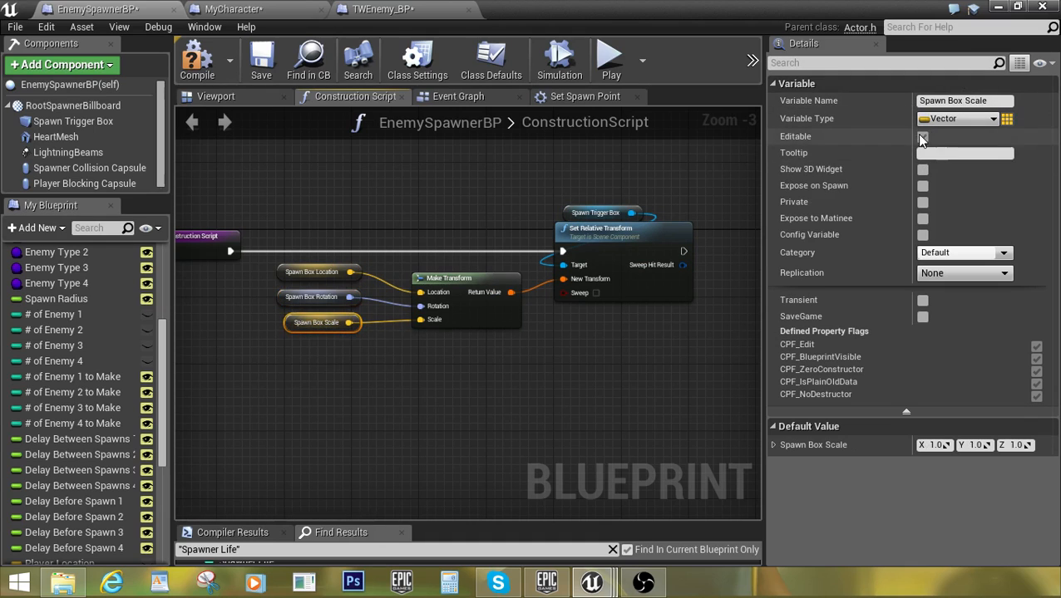
pyautogui.click(318, 296)
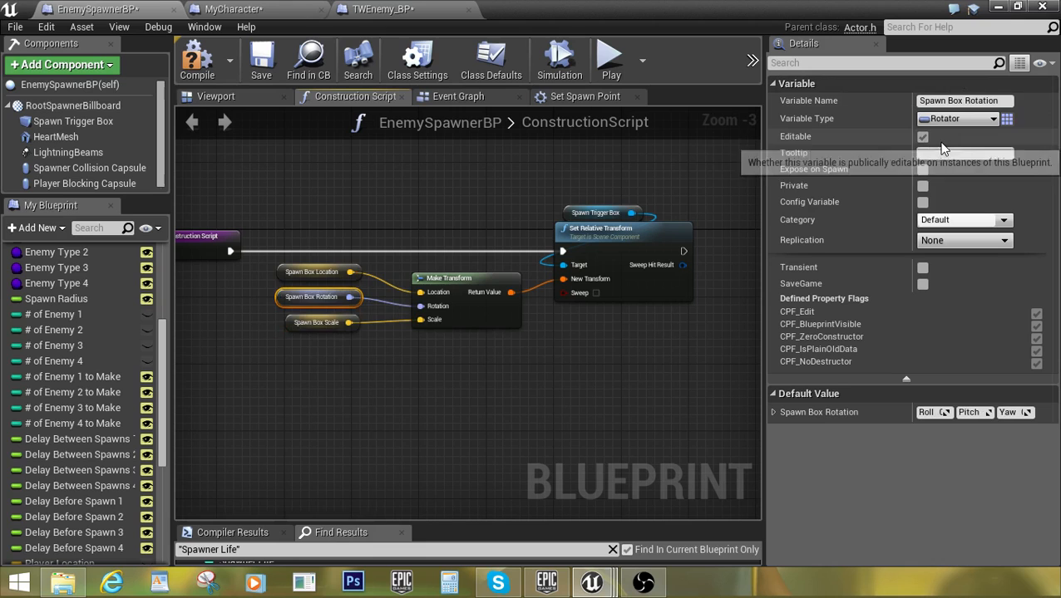
pyautogui.click(312, 272)
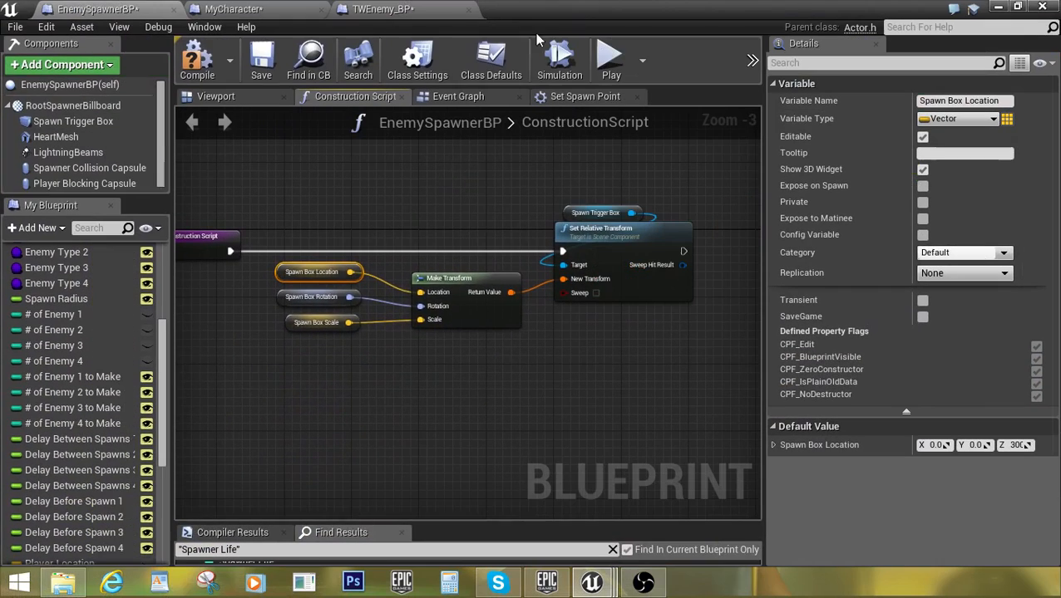
pyautogui.moveTo(311, 272)
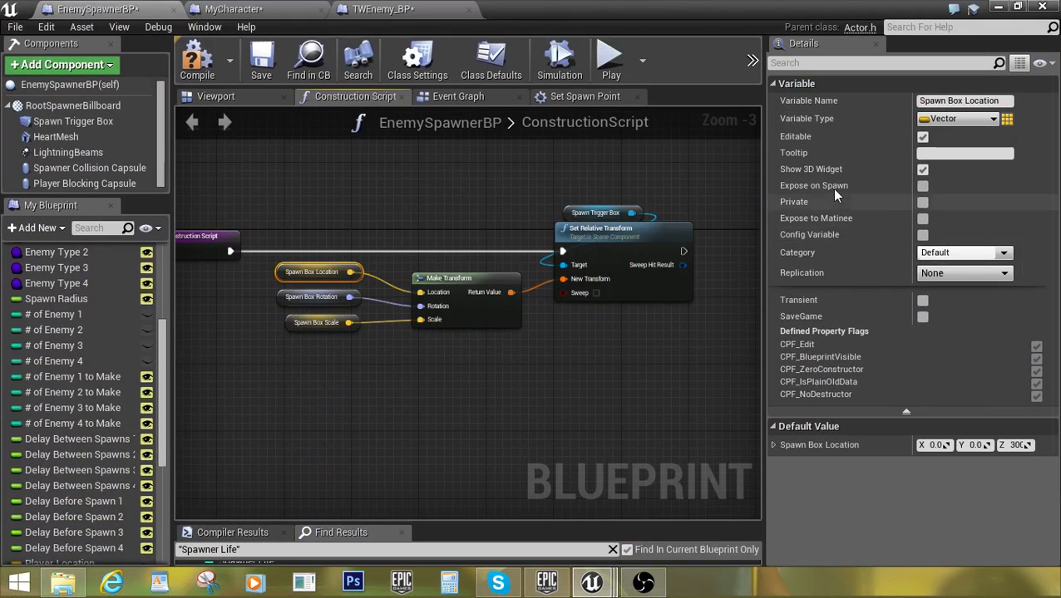
pyautogui.moveTo(923, 170)
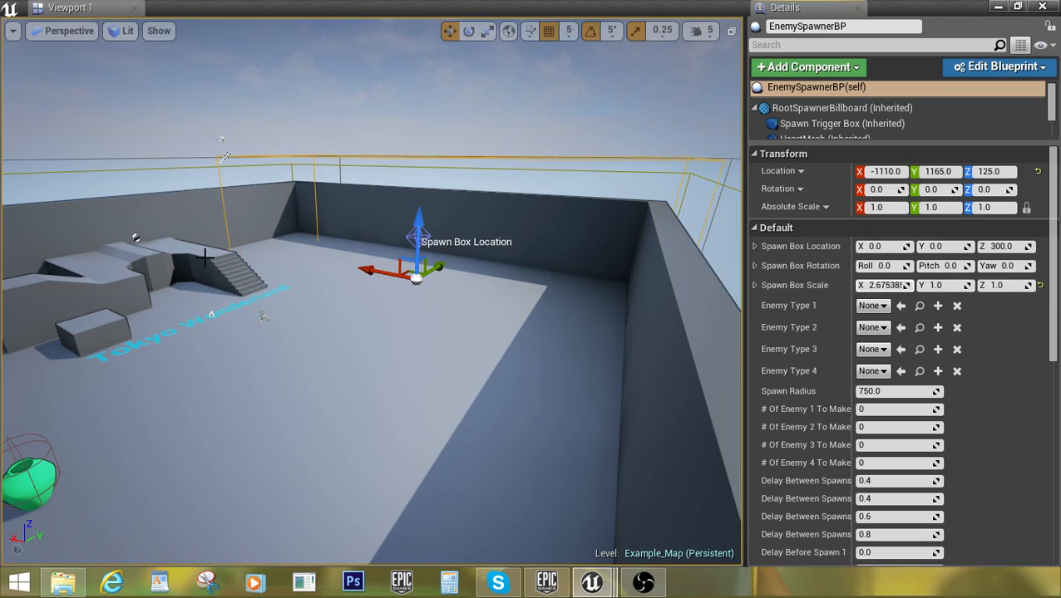
pyautogui.moveTo(232, 244)
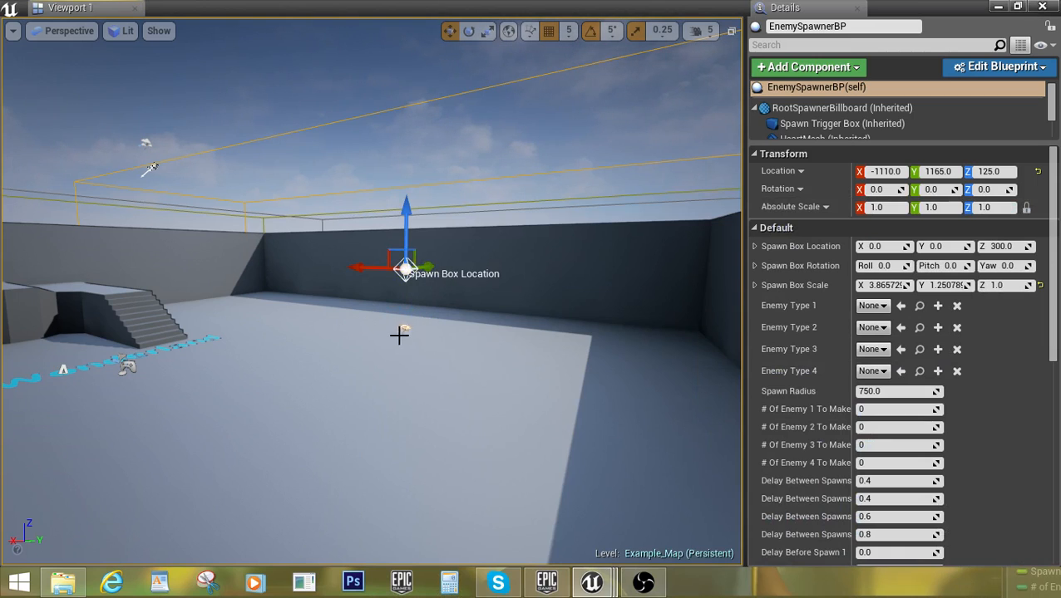
pyautogui.moveTo(406, 323)
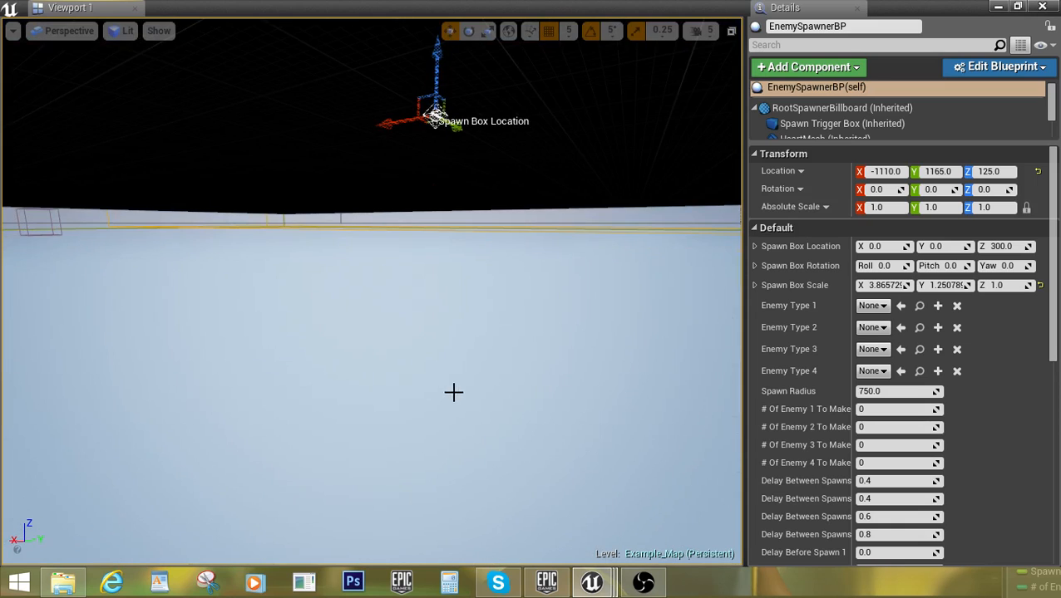
pyautogui.moveTo(413, 286)
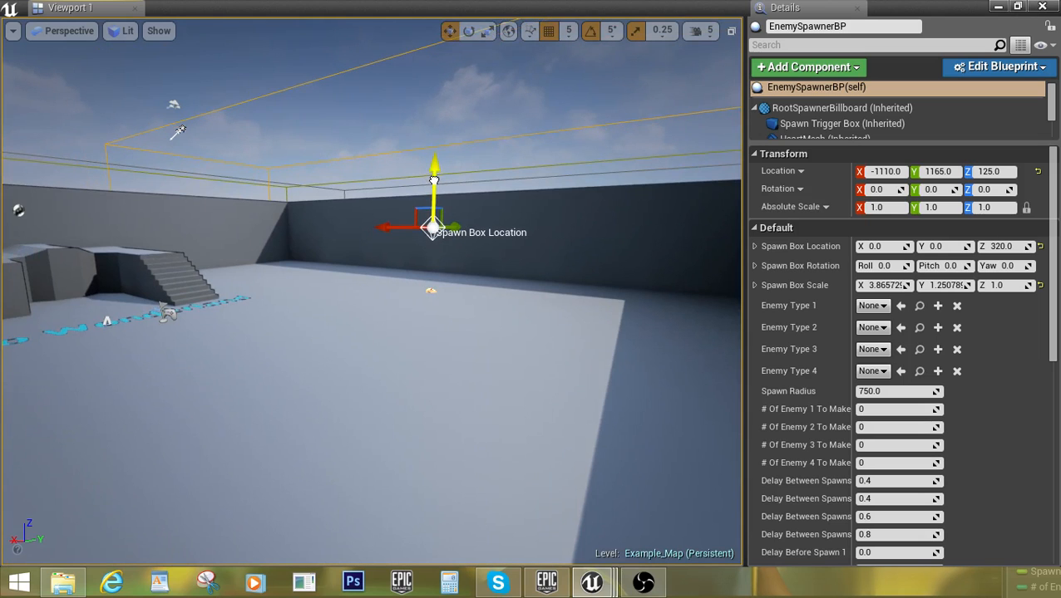
# Drag the Spawn Box Location Z arrow up from 300 to 485
pyautogui.moveTo(434, 167); pyautogui.dragTo(434, 136)
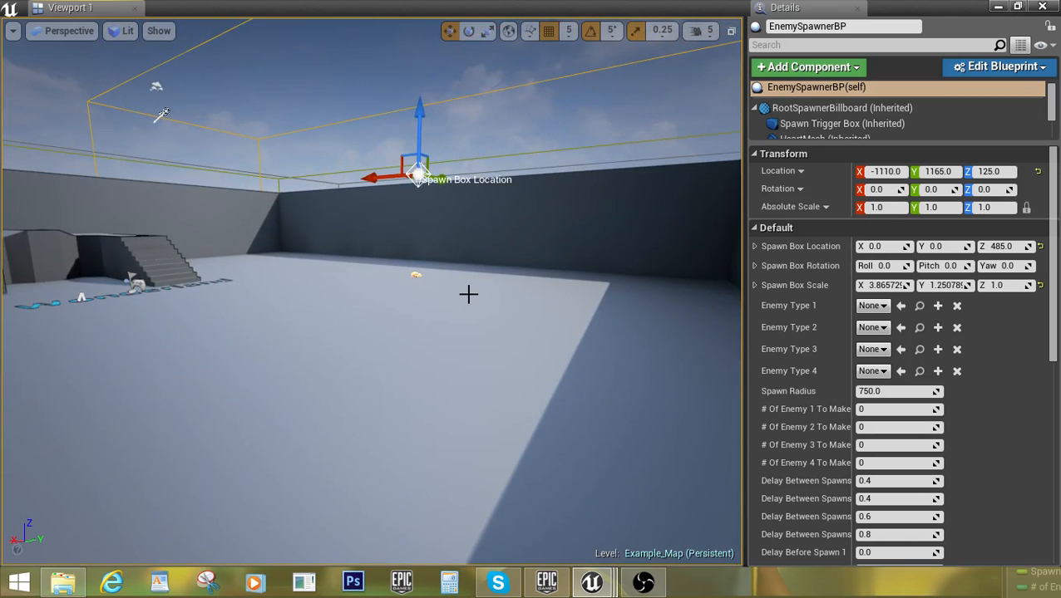
pyautogui.moveTo(455, 197)
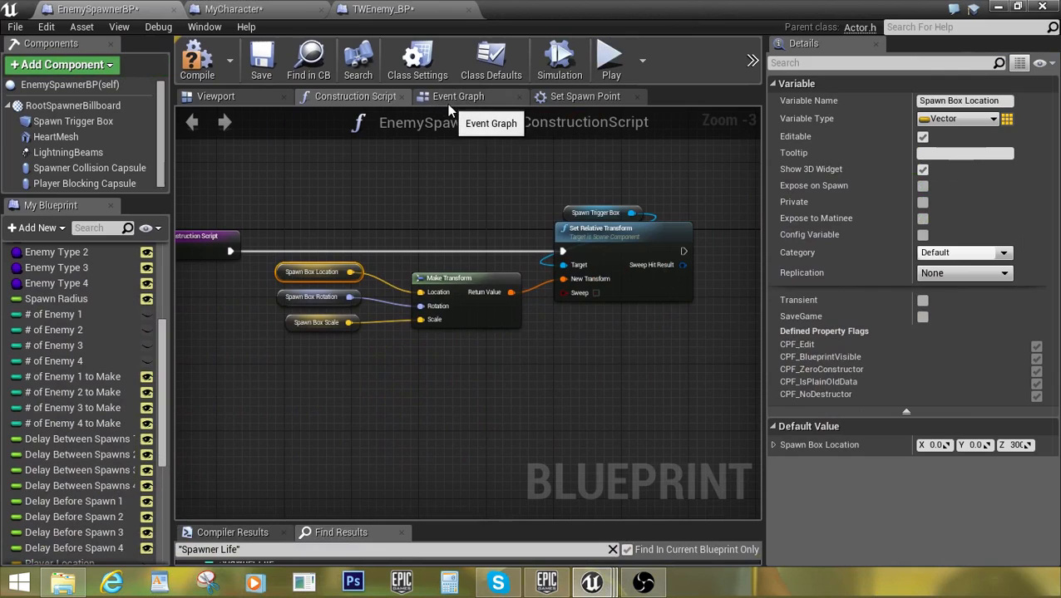
# Pan the Event Graph across collision response, Cast To MyCharacter and location setters
pyautogui.click(458, 96)
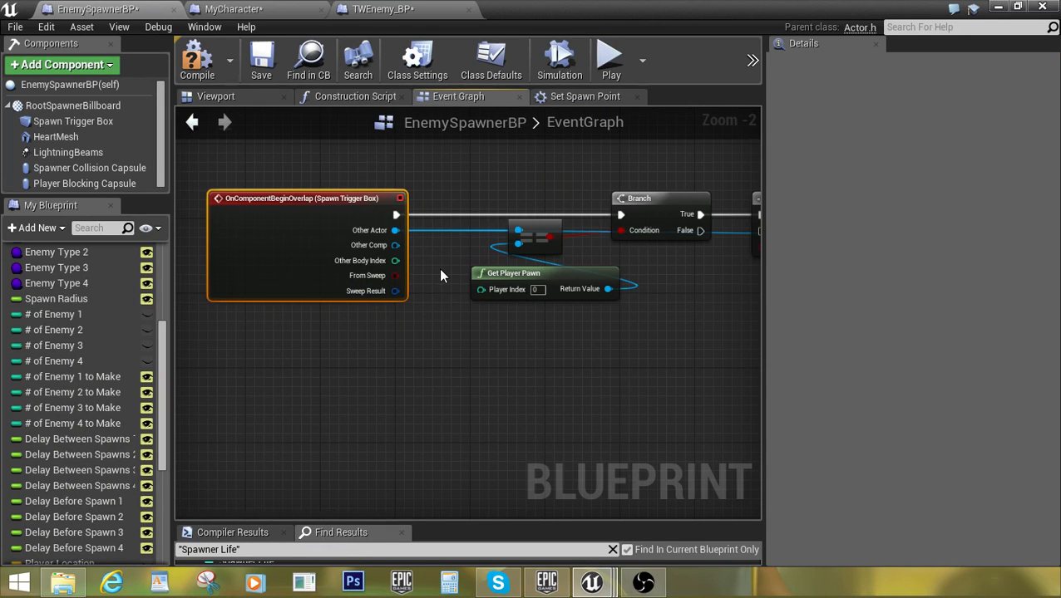
pyautogui.moveTo(478, 337)
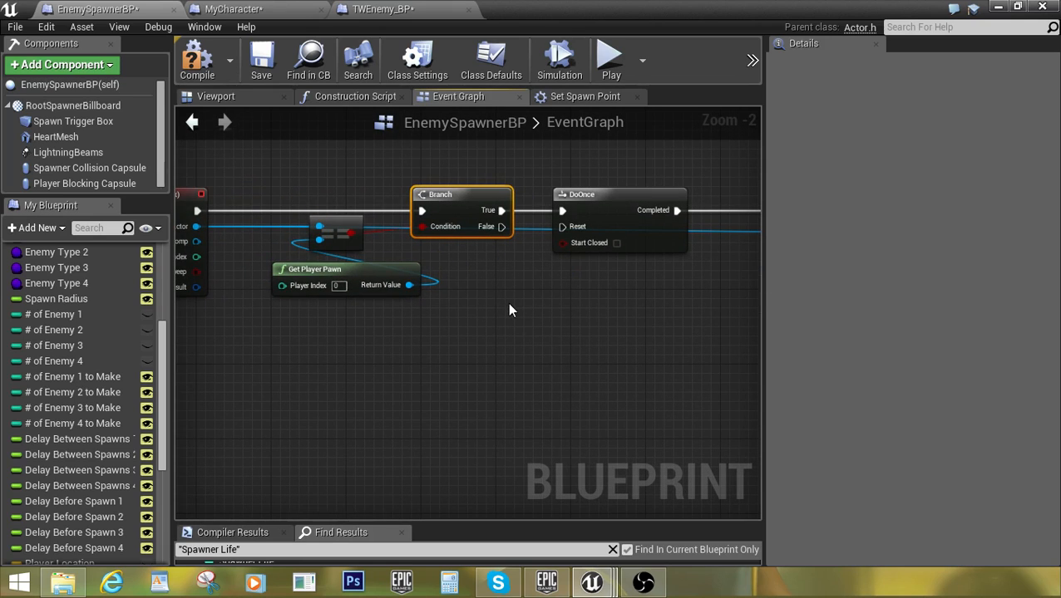
pyautogui.moveTo(512, 310); pyautogui.dragTo(490, 299)
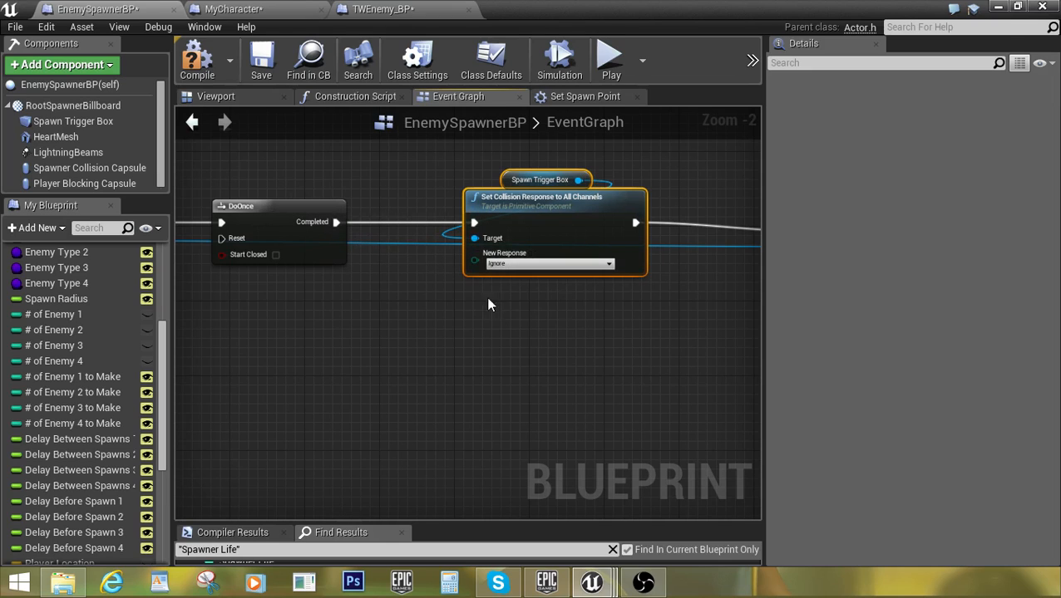
pyautogui.moveTo(490, 299); pyautogui.dragTo(407, 315)
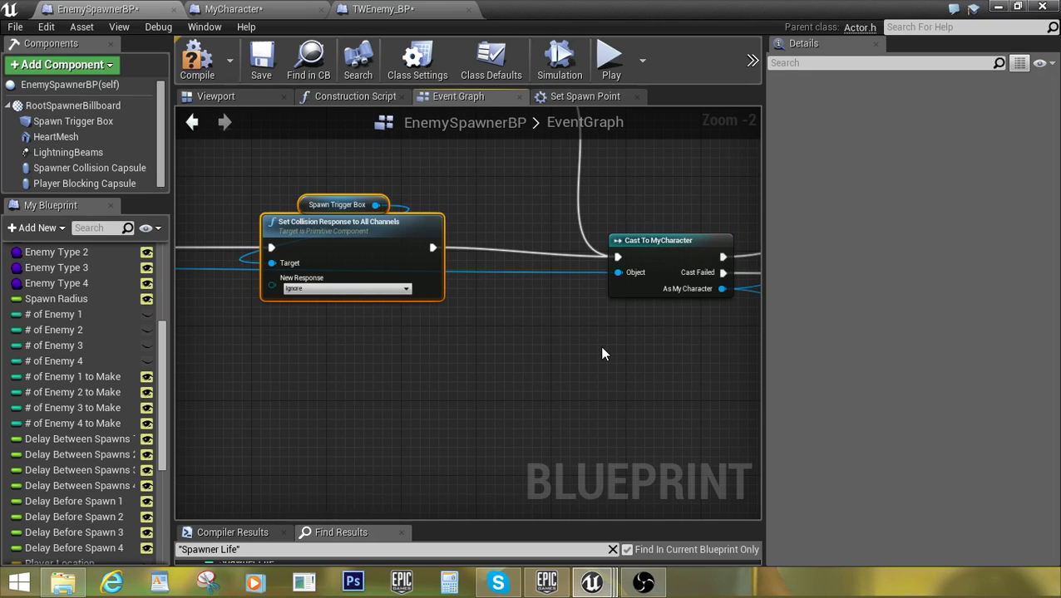
pyautogui.moveTo(604, 354); pyautogui.dragTo(301, 353)
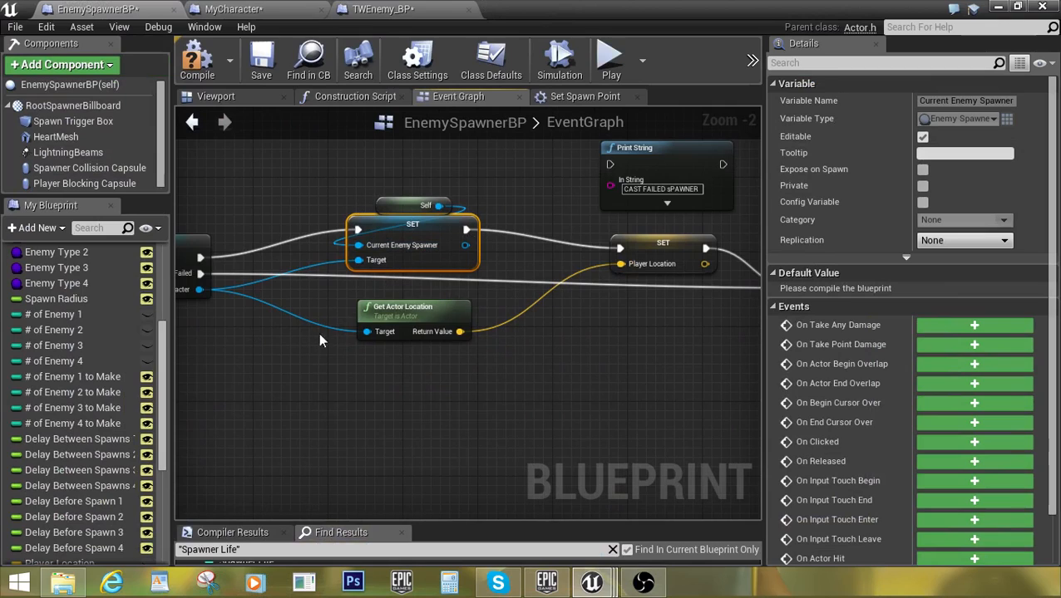
pyautogui.moveTo(595, 336)
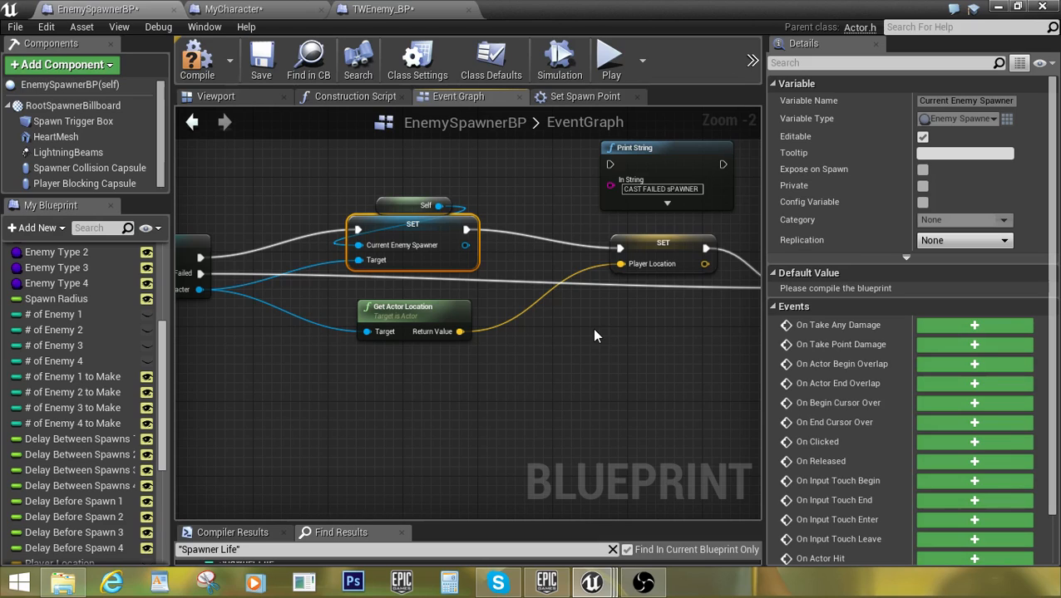
pyautogui.moveTo(430, 229)
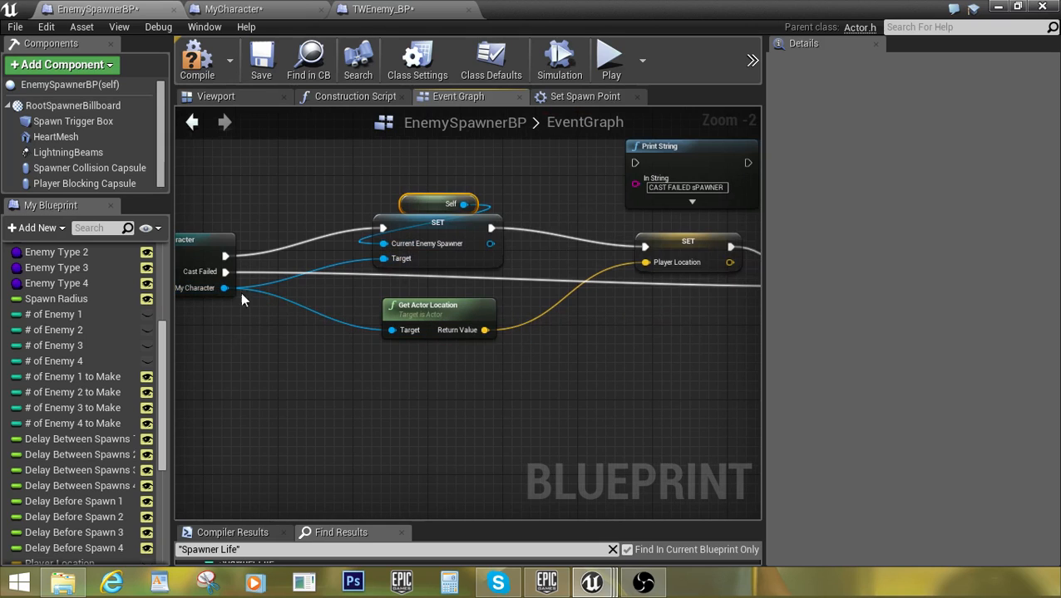
pyautogui.moveTo(414, 318)
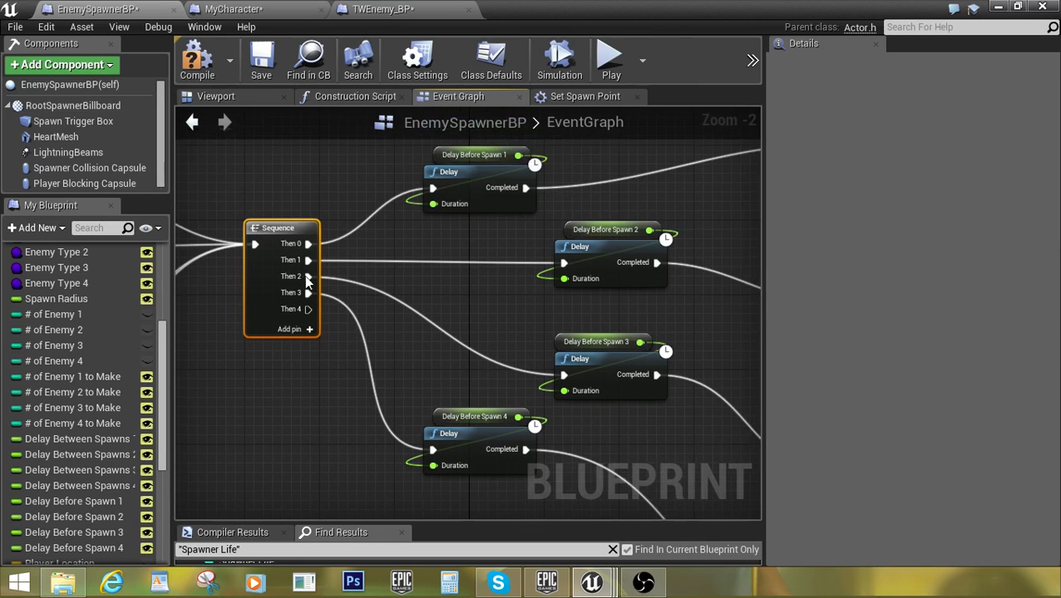
pyautogui.moveTo(346, 323)
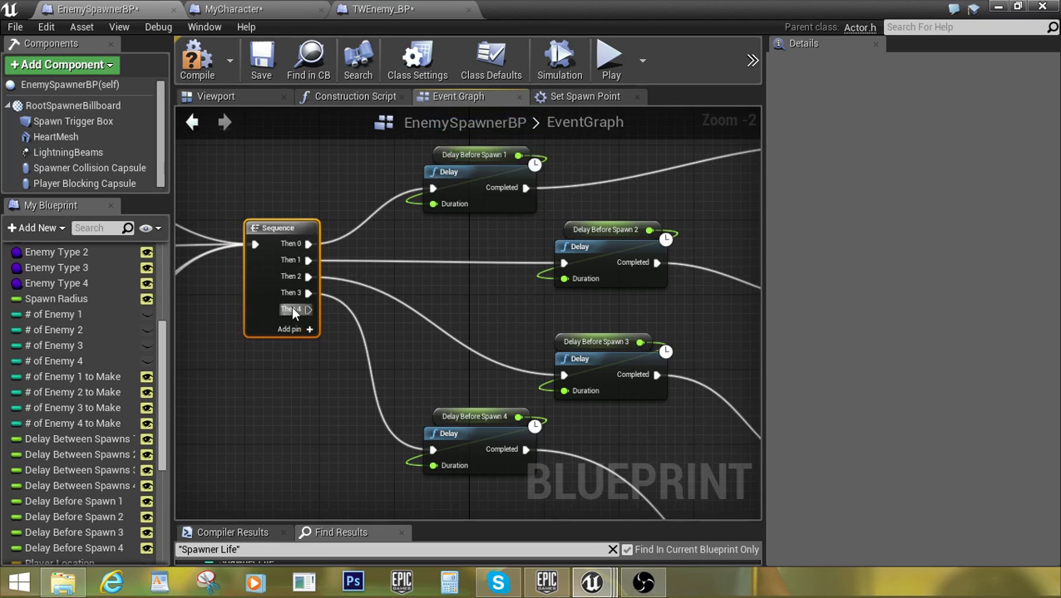
# Add and then remove Sequence node pins, leaving four outputs to the spawn delays
pyautogui.click(290, 329)
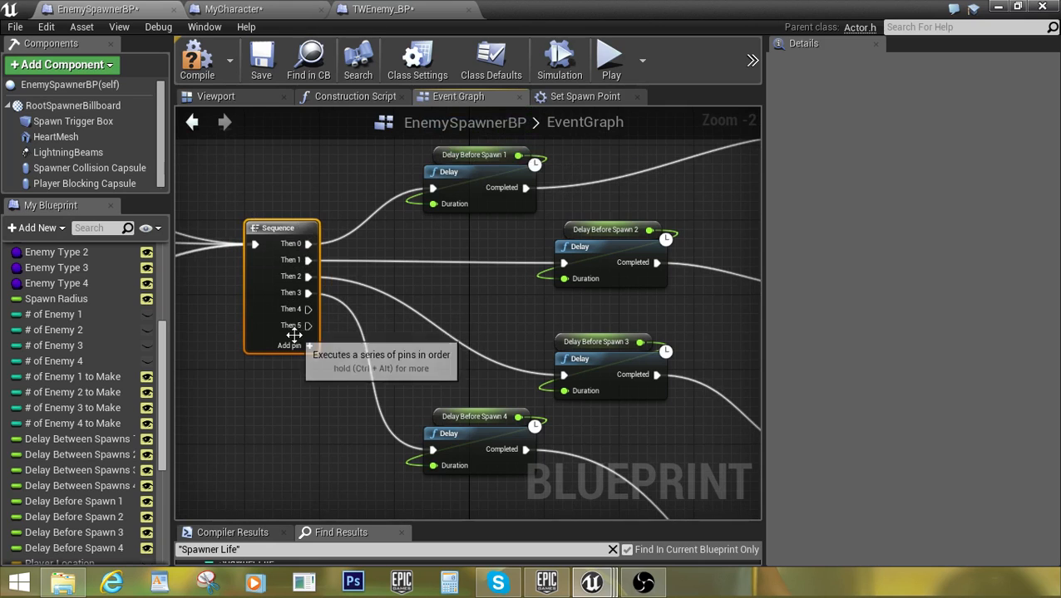
pyautogui.scroll(-3)
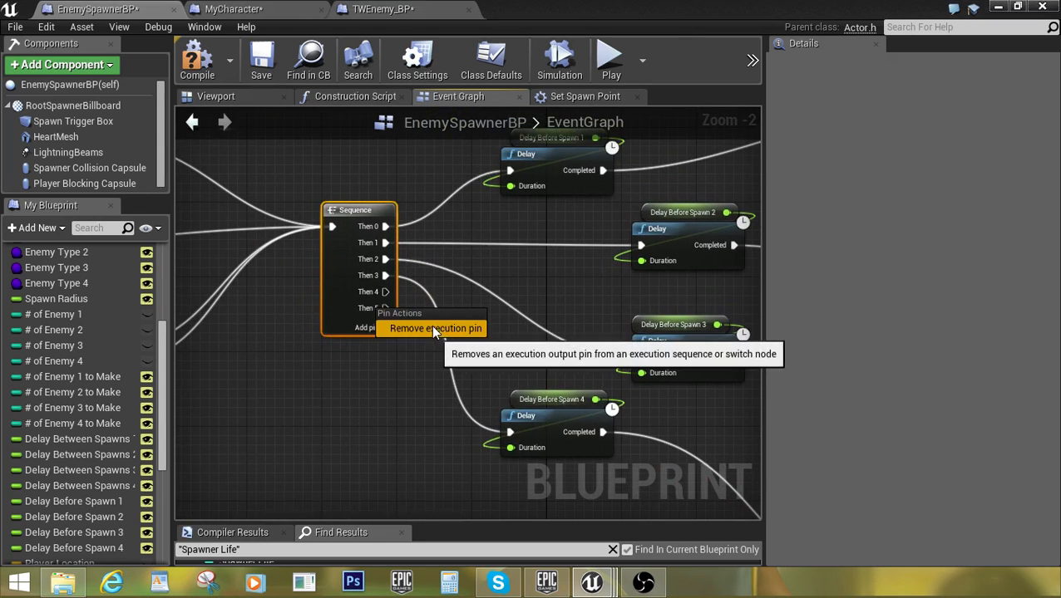
pyautogui.click(435, 328)
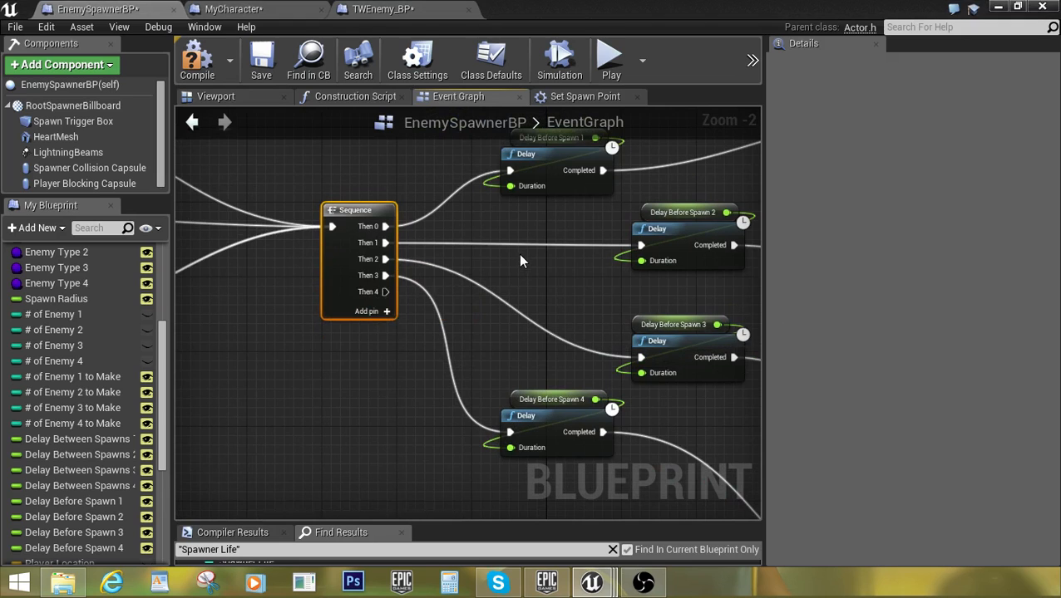
pyautogui.scroll(-3)
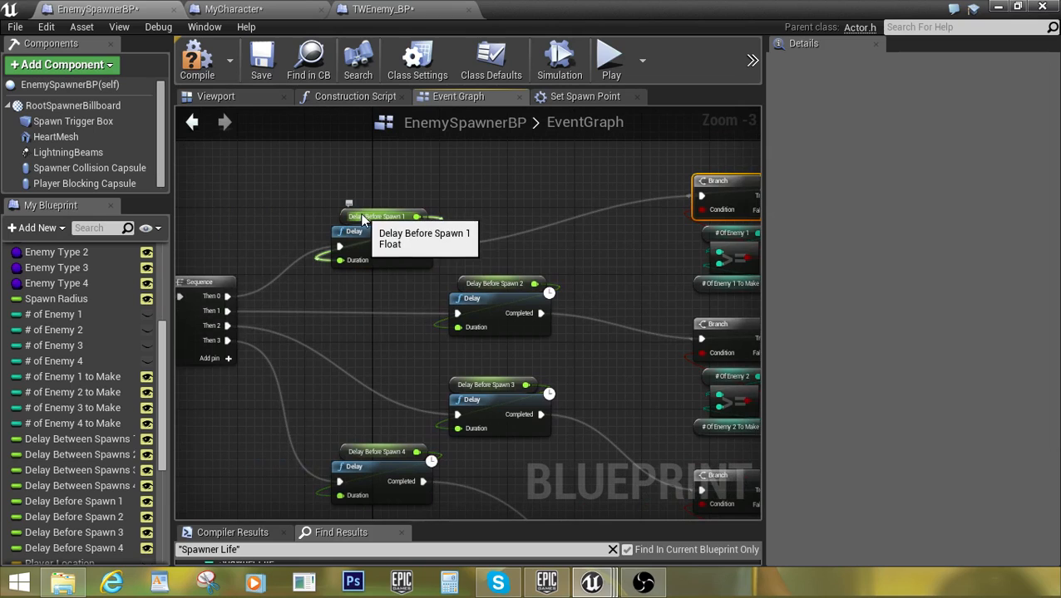
# View the Delay Before Spawn 1 variable, then open the Set Spawn Point function graph
pyautogui.click(376, 216)
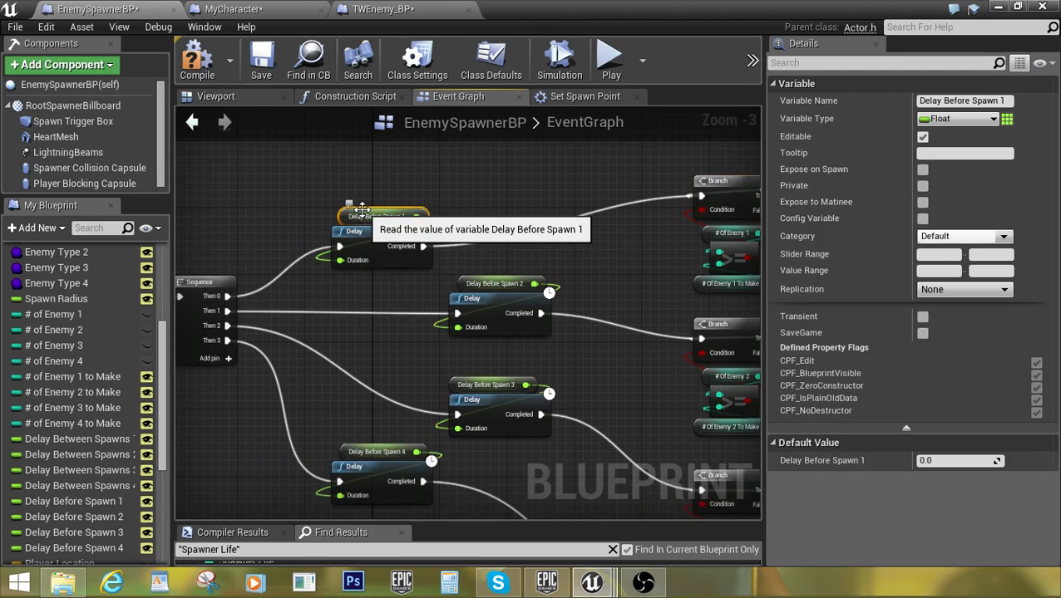
pyautogui.moveTo(484, 215)
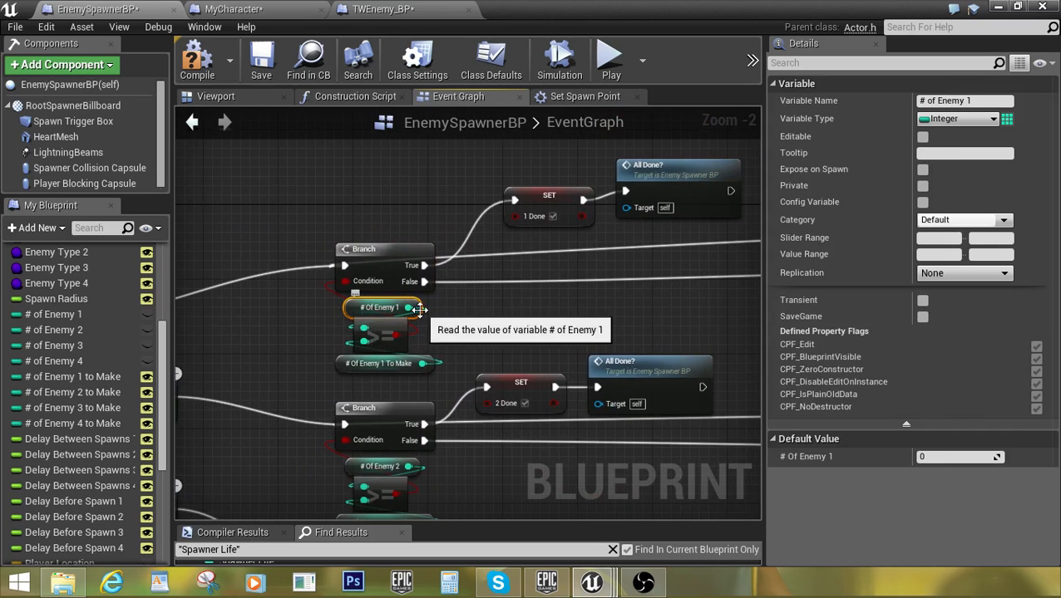
pyautogui.moveTo(423, 387)
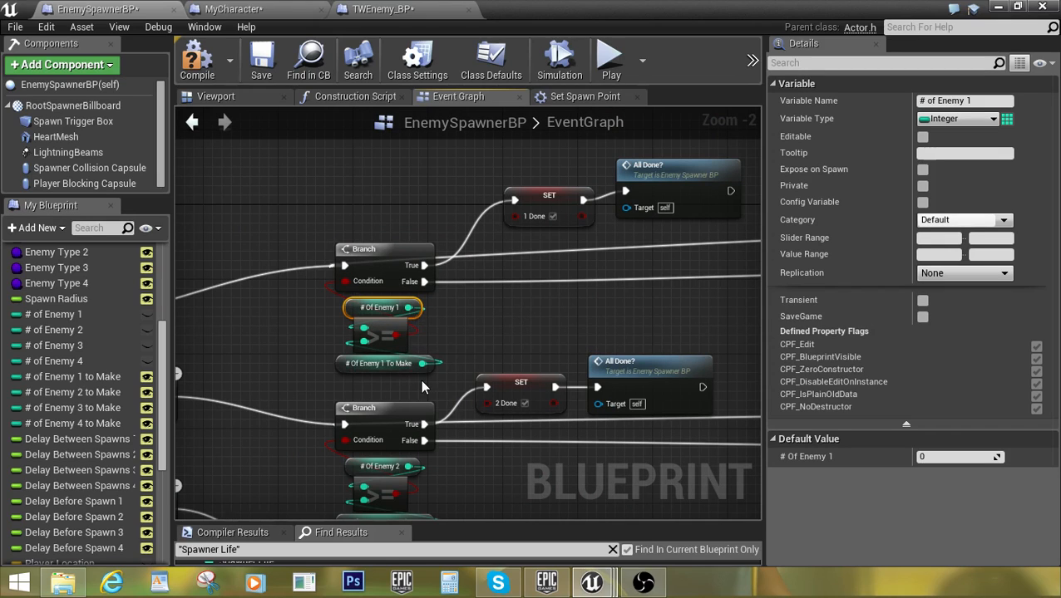
pyautogui.moveTo(379, 363)
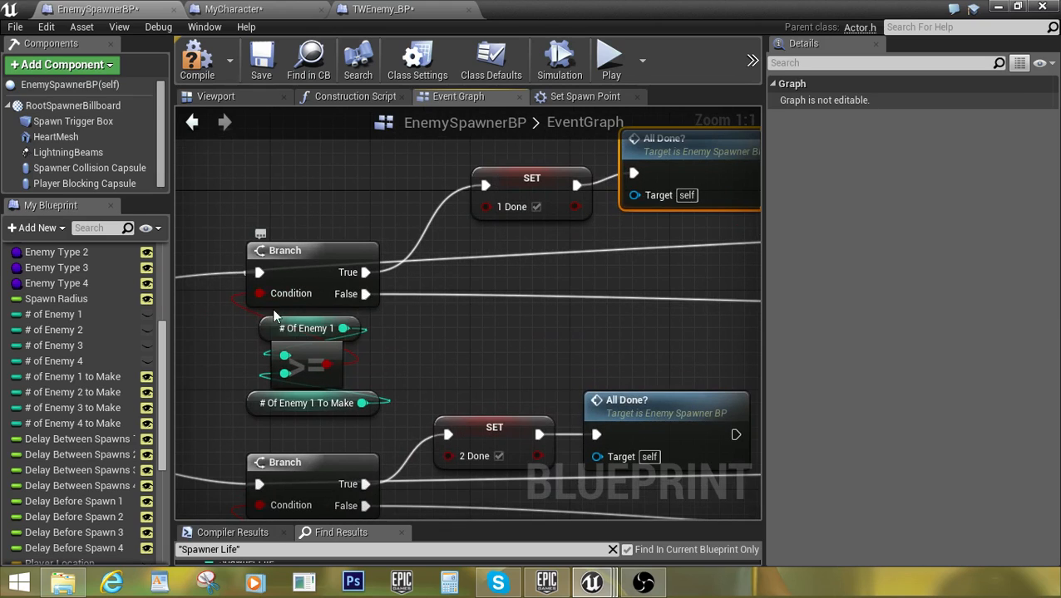
pyautogui.click(312, 403)
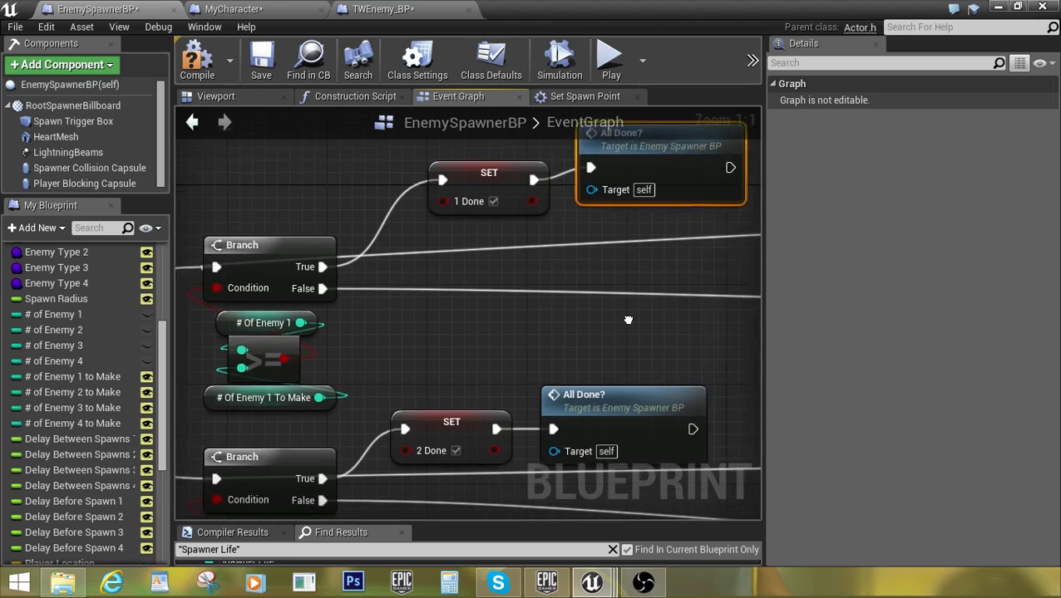
pyautogui.scroll(-3)
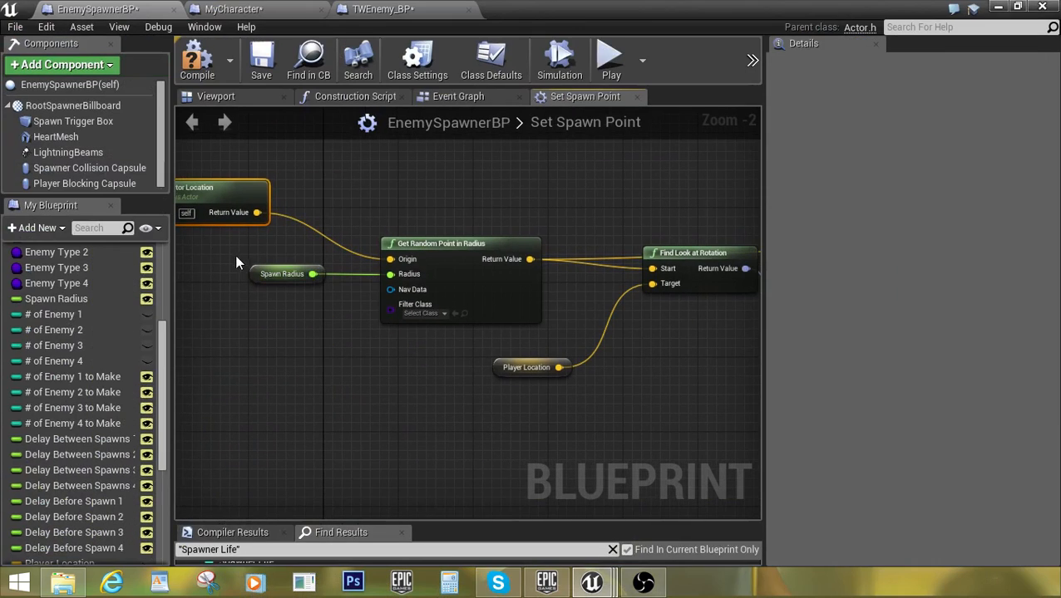
pyautogui.click(282, 274)
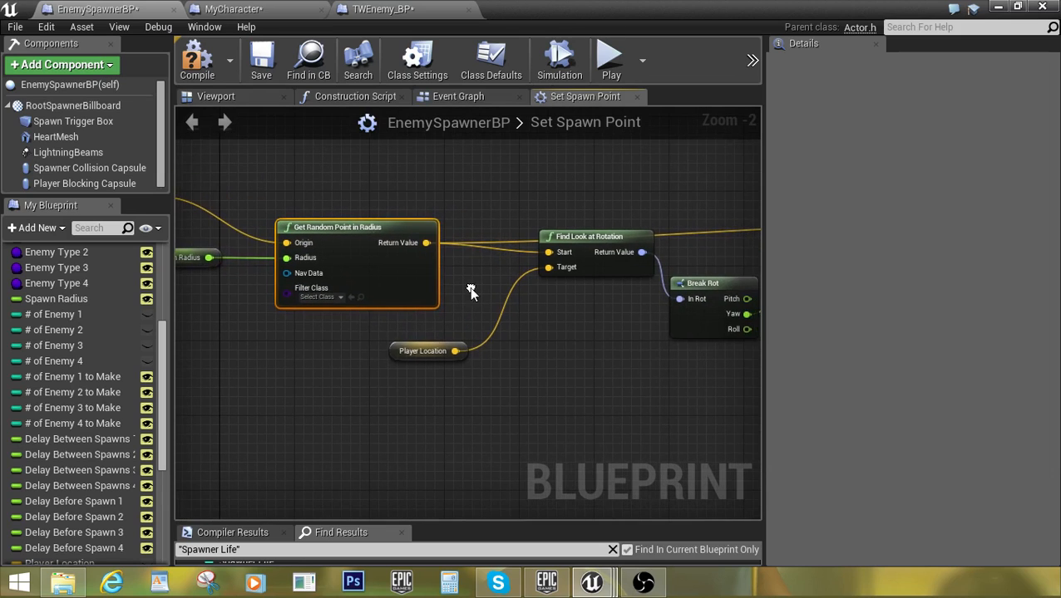
pyautogui.scroll(-3)
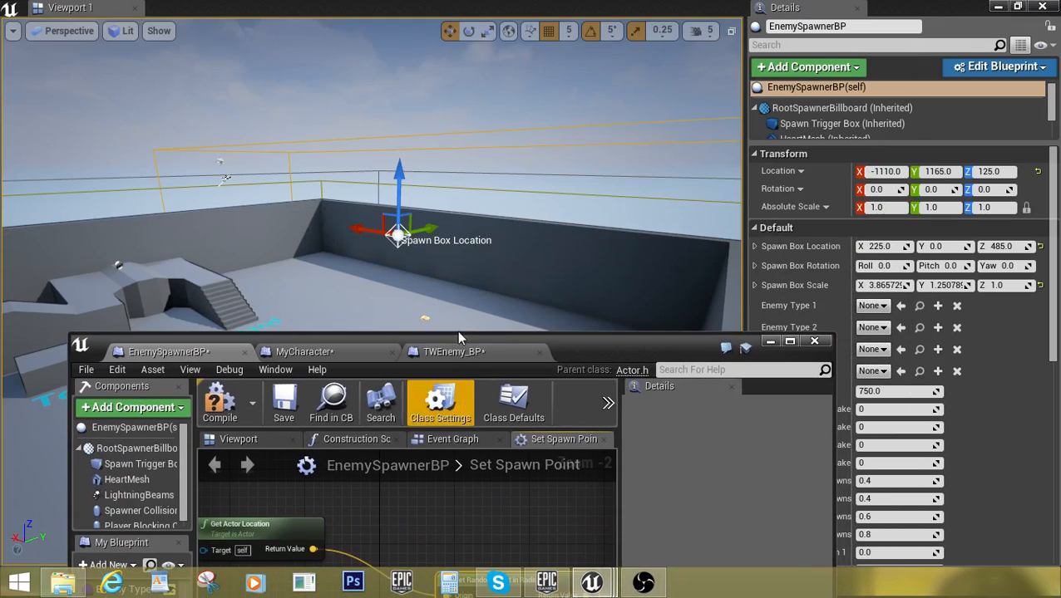
pyautogui.moveTo(605, 351)
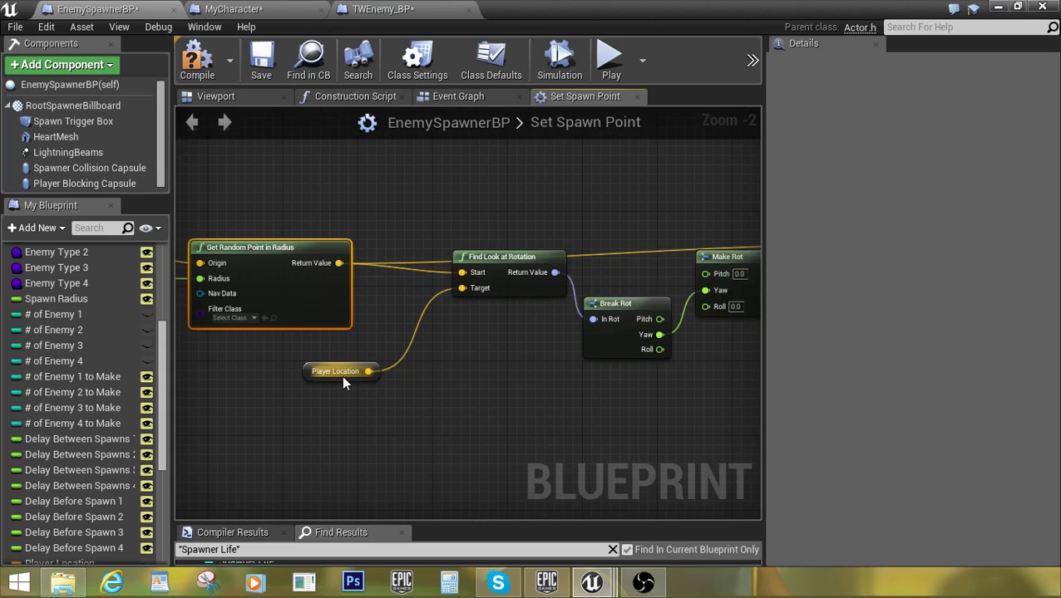
pyautogui.moveTo(340, 263)
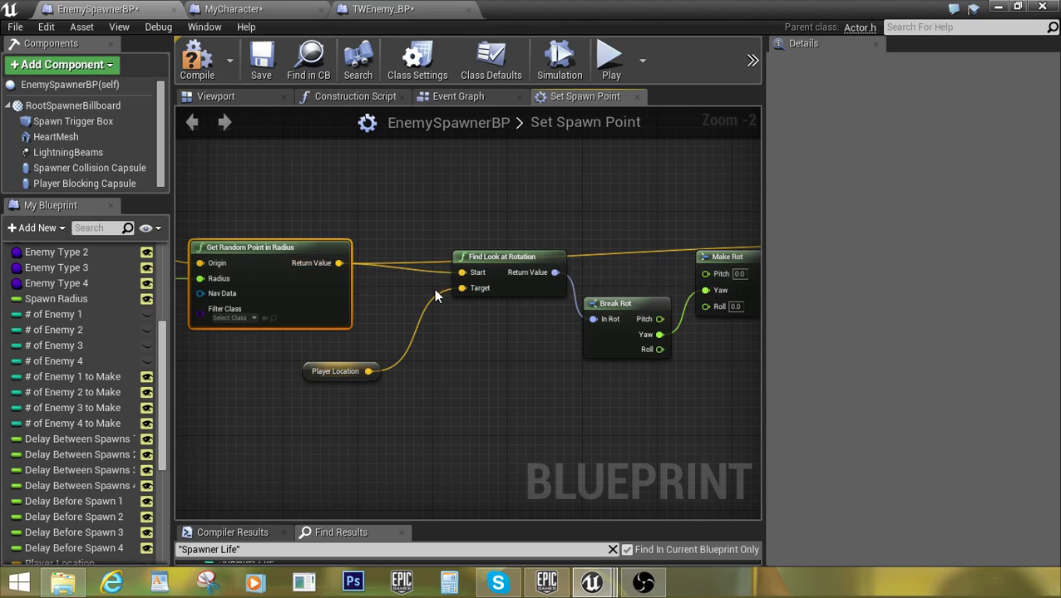
pyautogui.moveTo(371, 266)
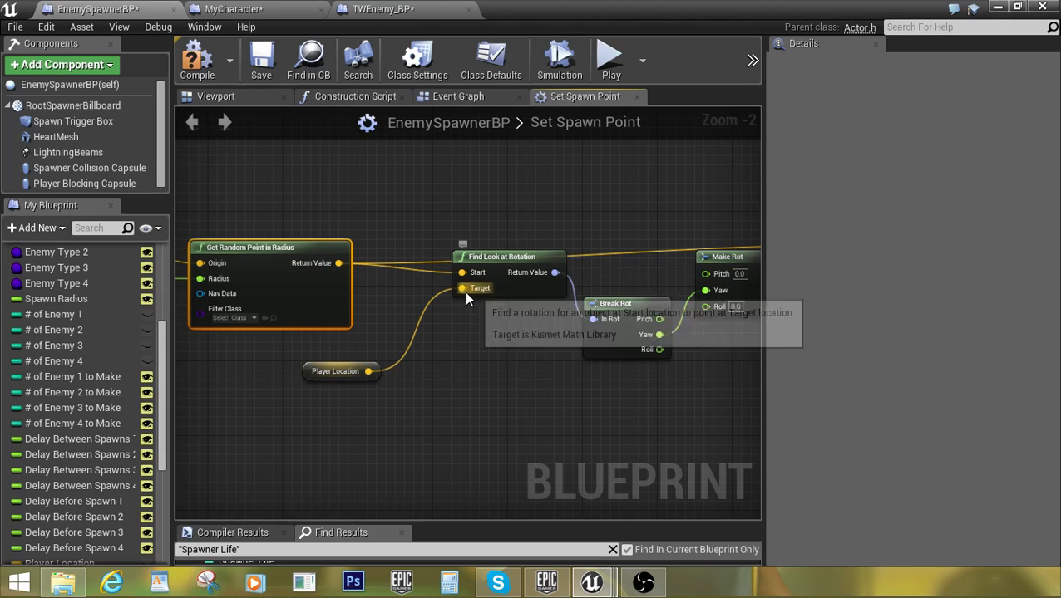
pyautogui.moveTo(494, 265)
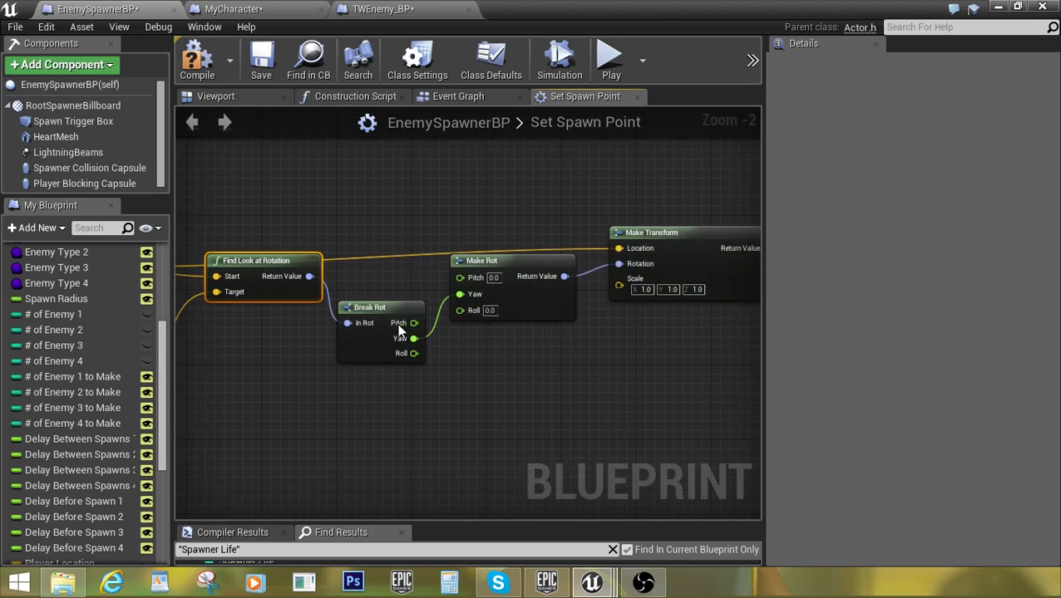
pyautogui.click(370, 307)
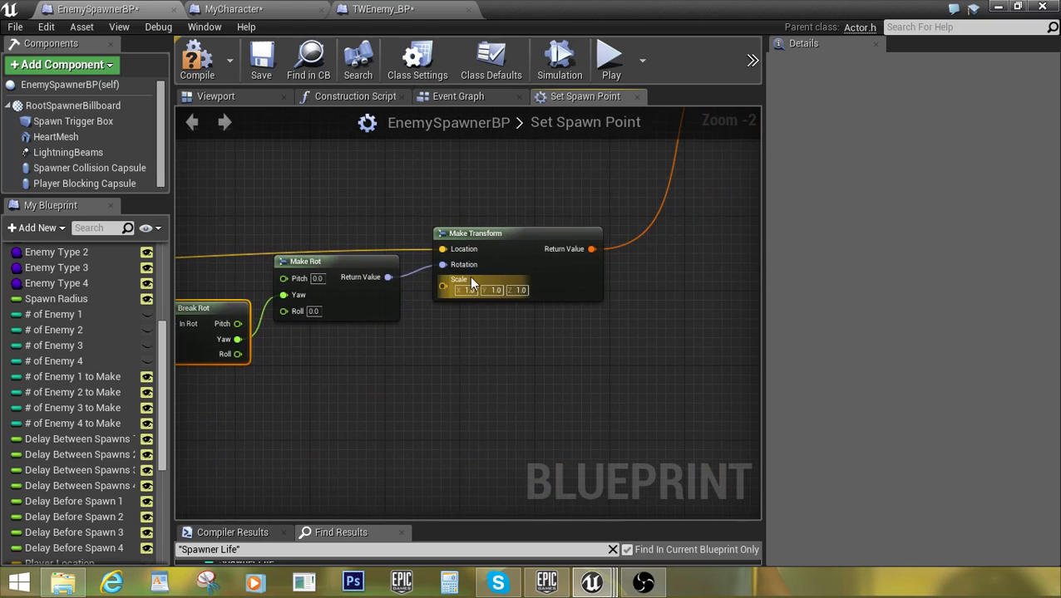
pyautogui.scroll(-3)
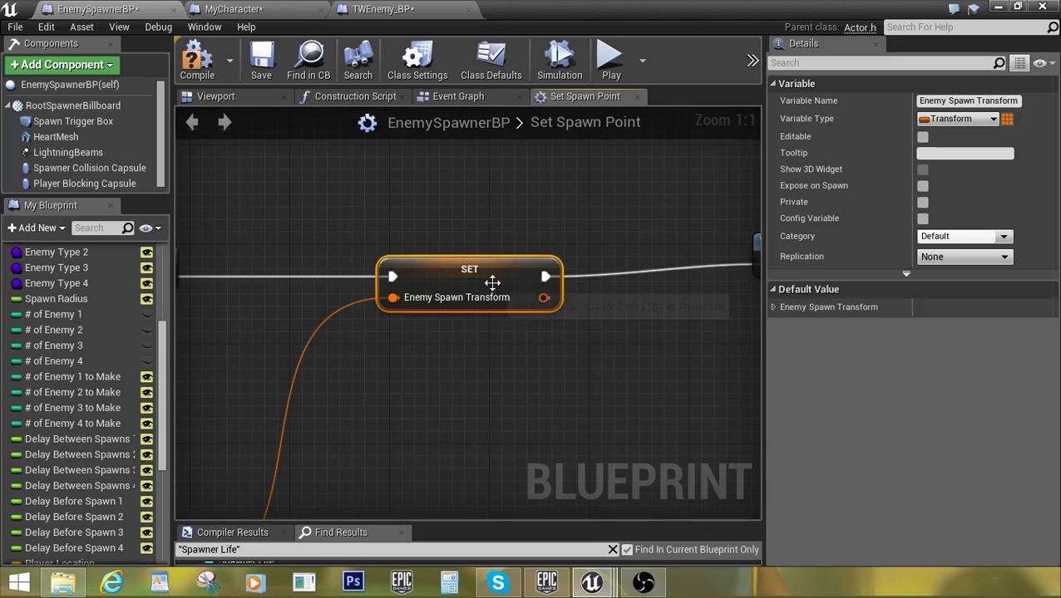
pyautogui.moveTo(609, 310)
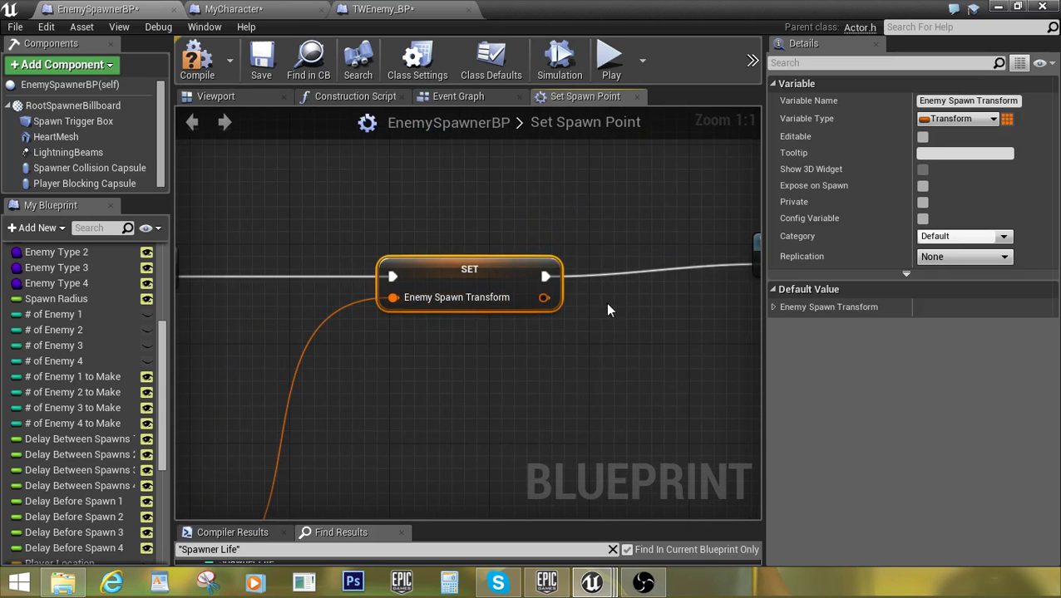
pyautogui.scroll(-3)
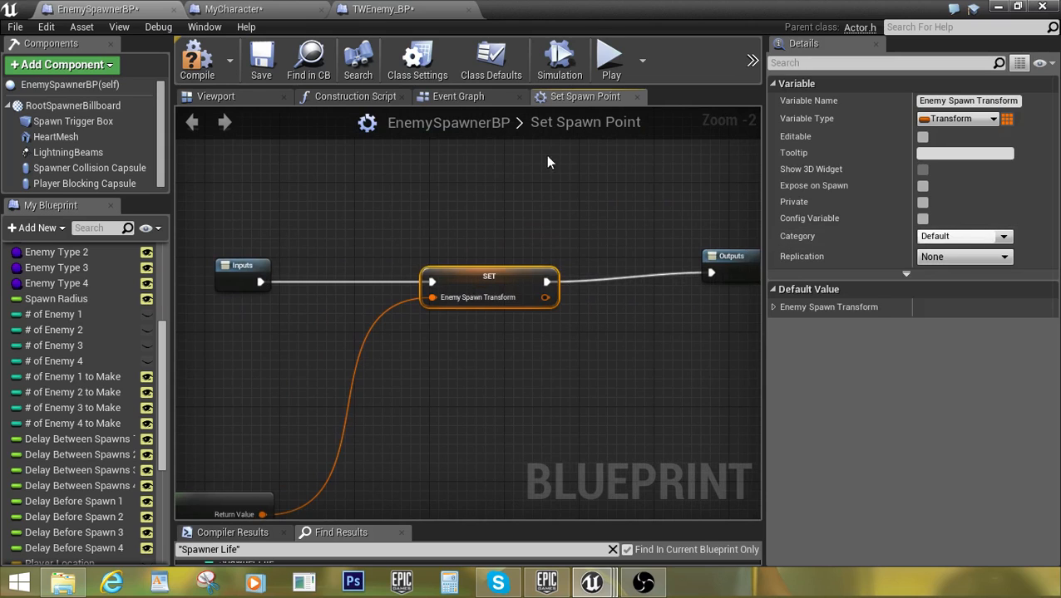
# Return to the Event Graph and inspect the Enemy Type 1 SpawnActor nodes
pyautogui.click(458, 97)
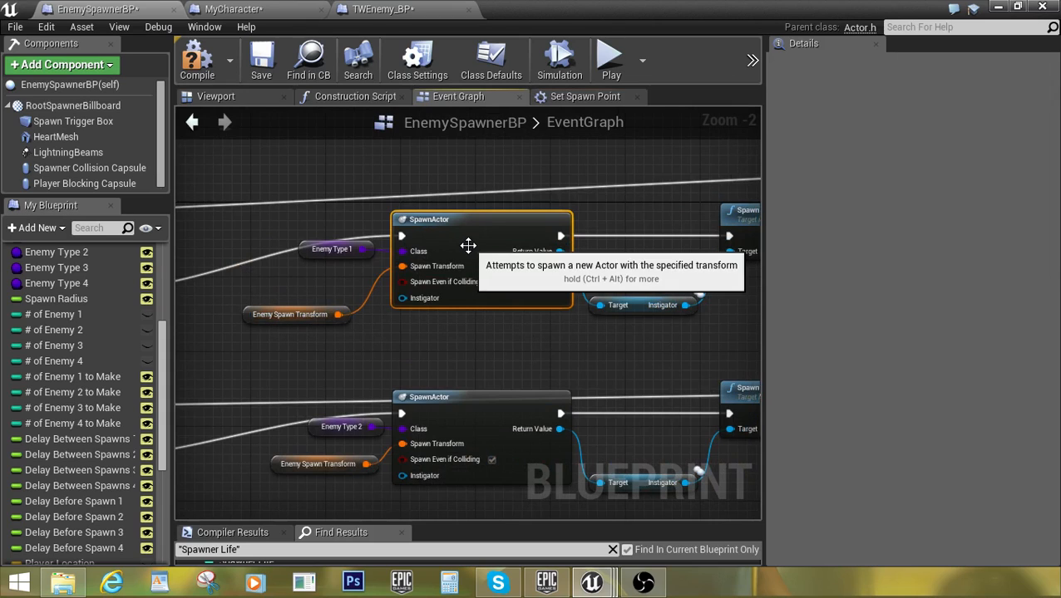
pyautogui.moveTo(312, 250)
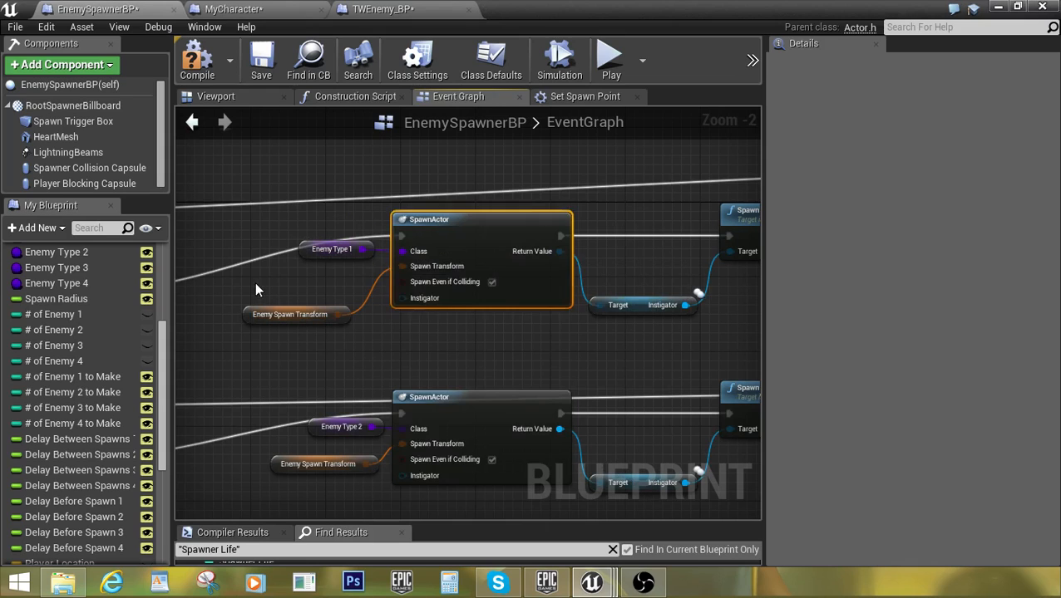
pyautogui.click(332, 249)
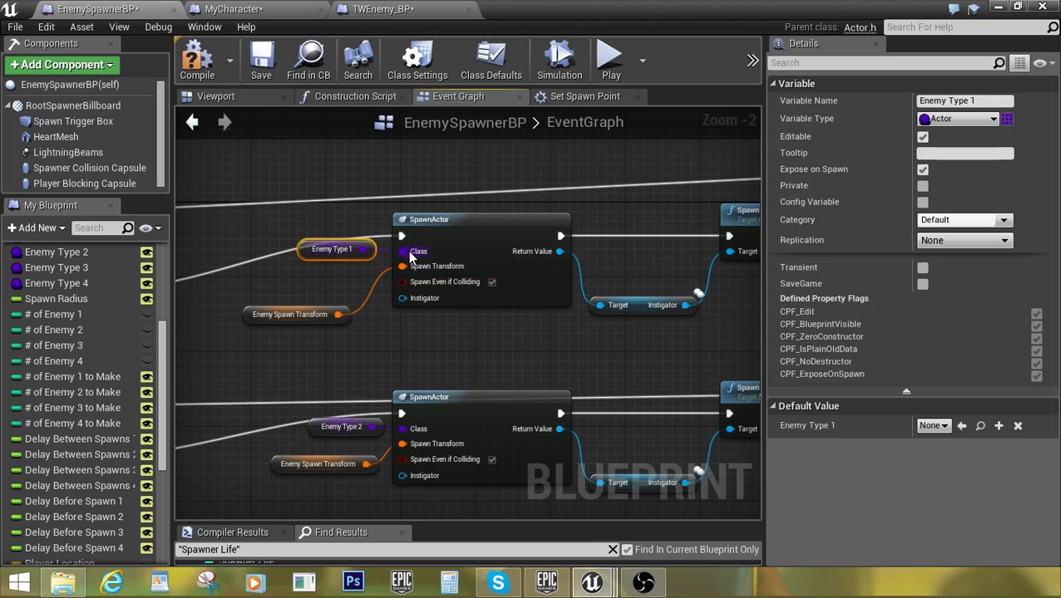
pyautogui.moveTo(416, 251)
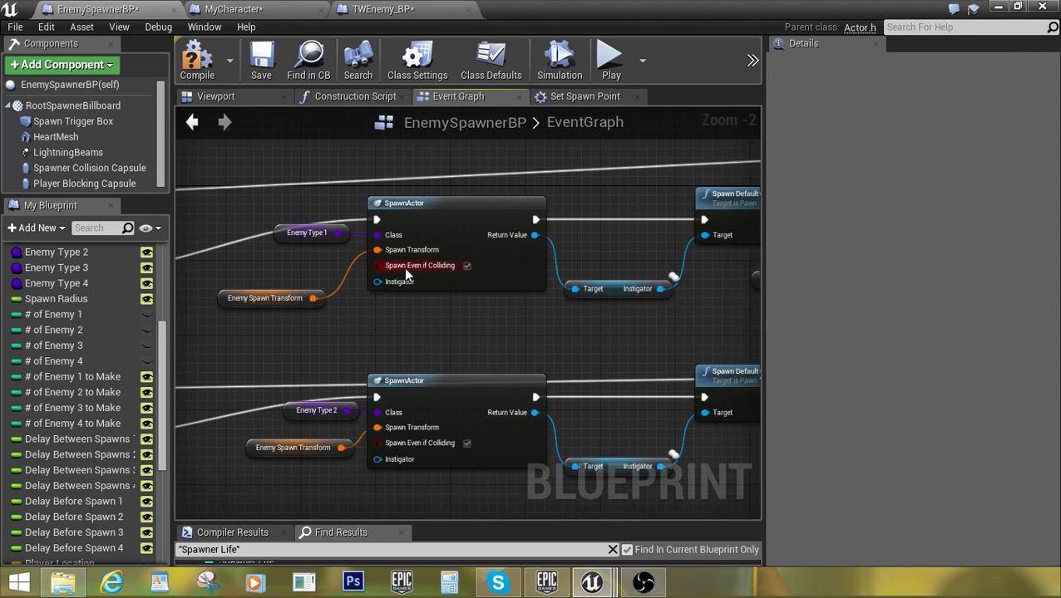
pyautogui.moveTo(467, 265)
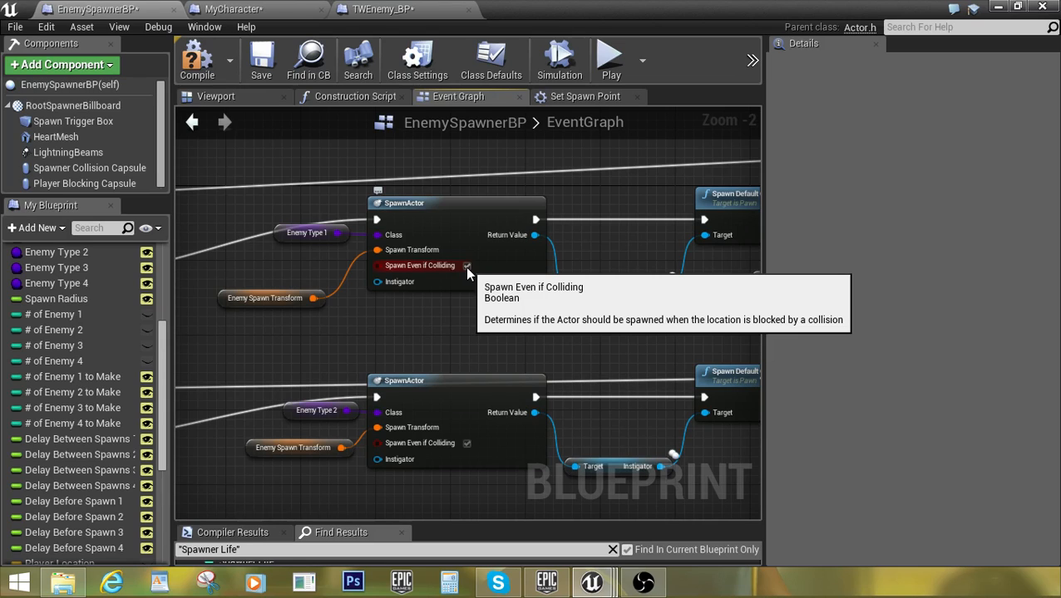
pyautogui.click(466, 265)
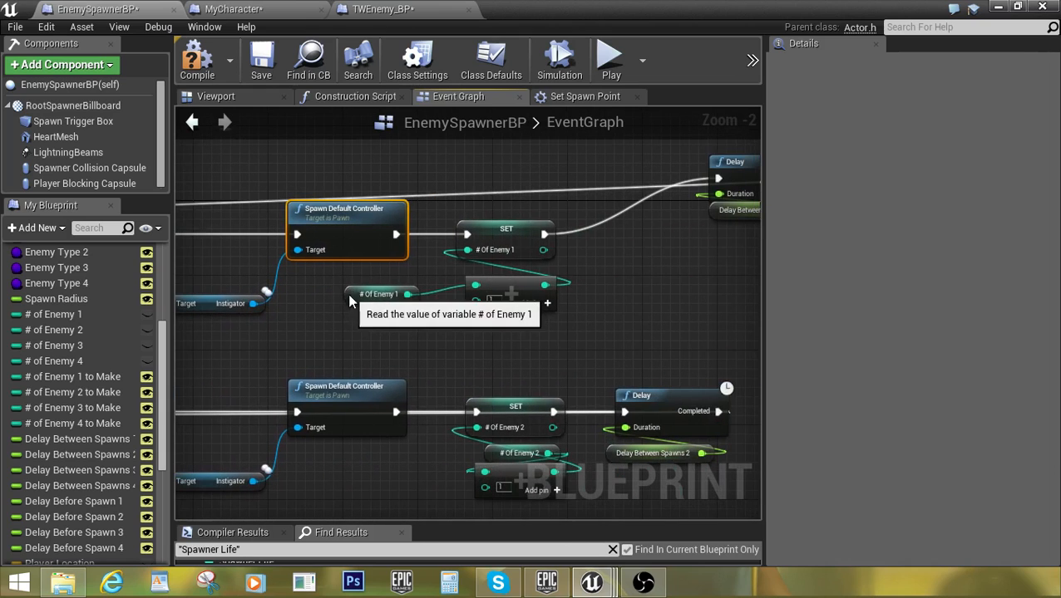
pyautogui.click(380, 294)
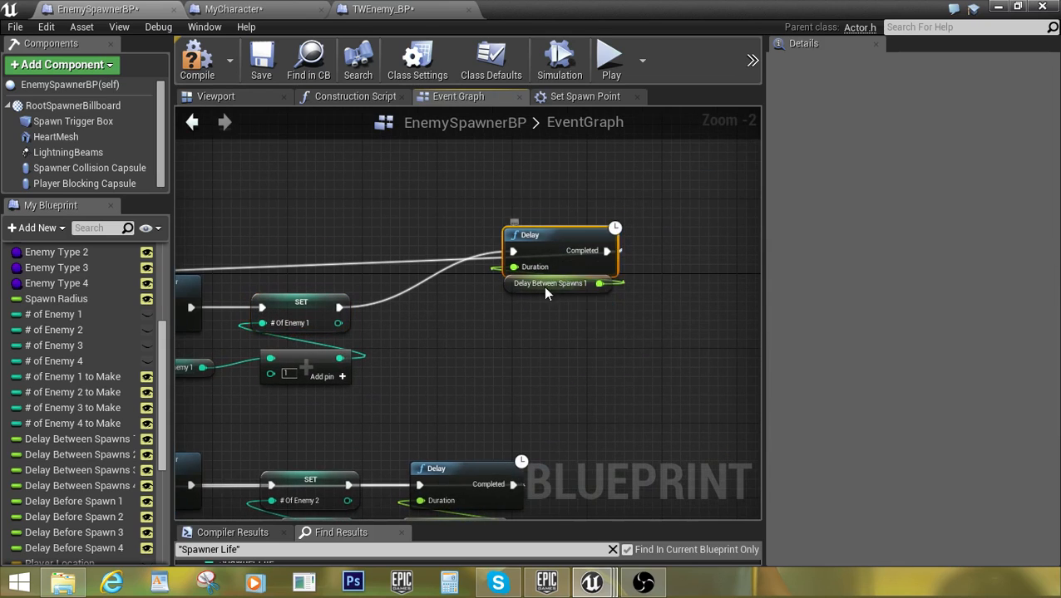
pyautogui.click(550, 284)
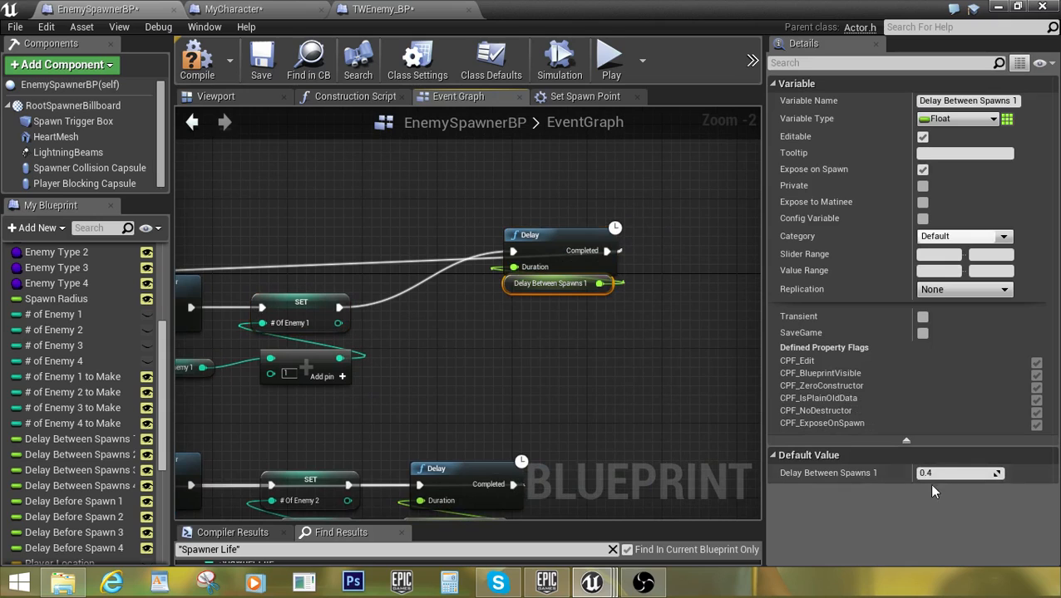
pyautogui.scroll(-3)
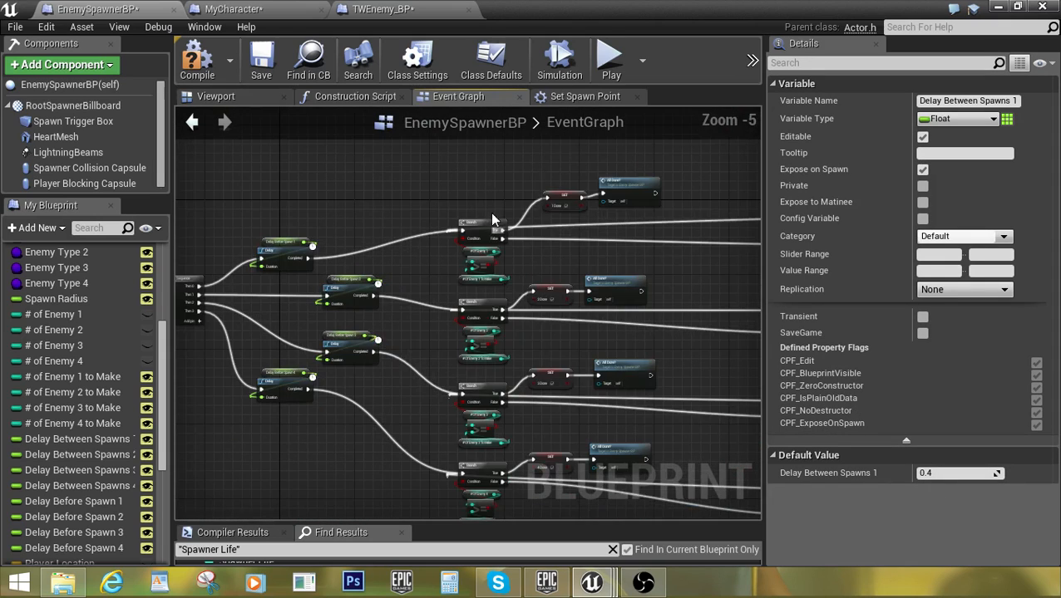
pyautogui.moveTo(653, 273)
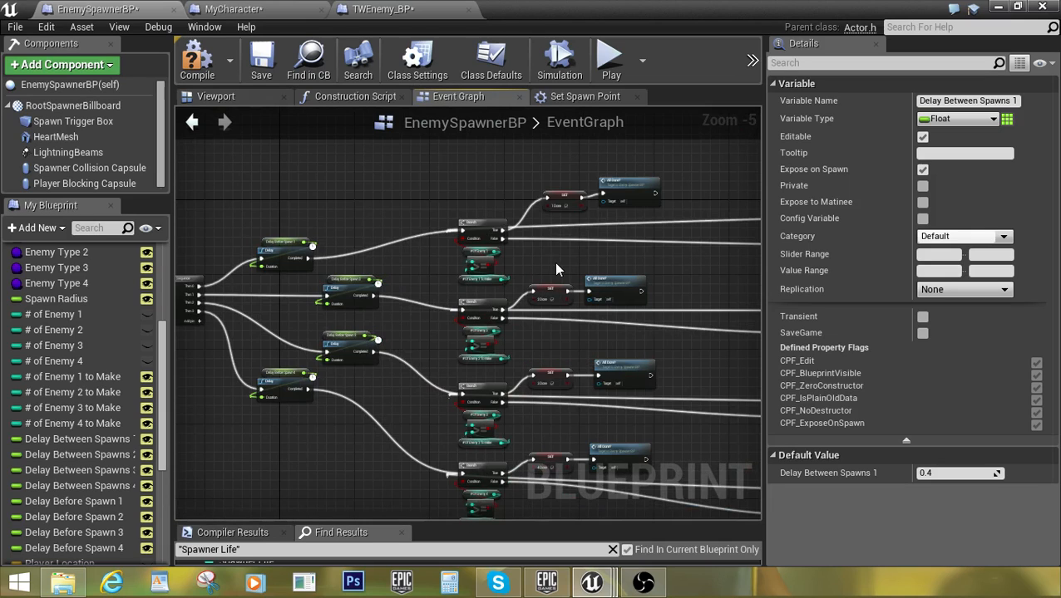
pyautogui.scroll(-3)
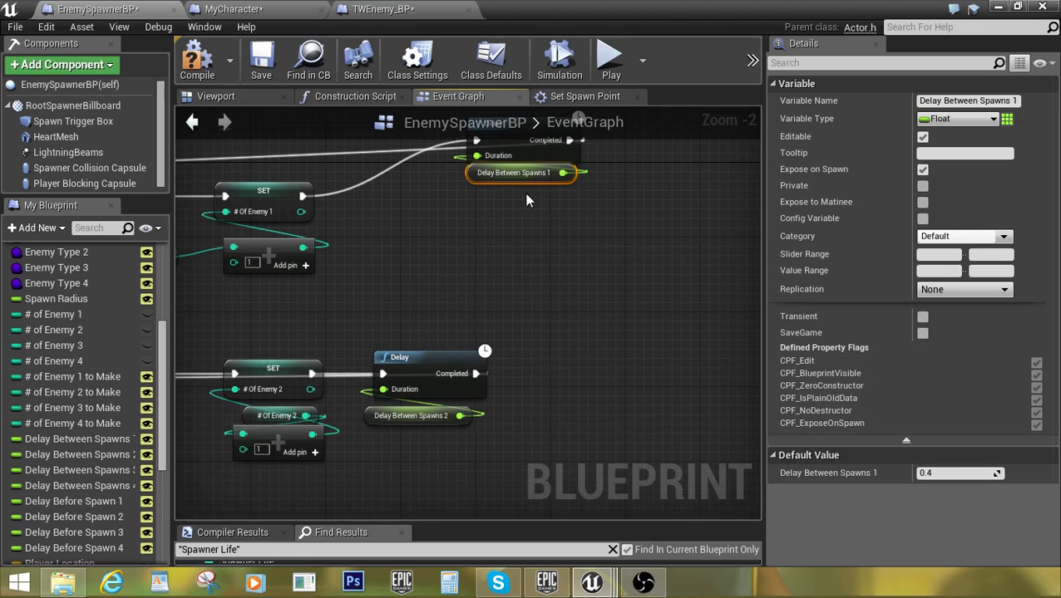
pyautogui.scroll(-3)
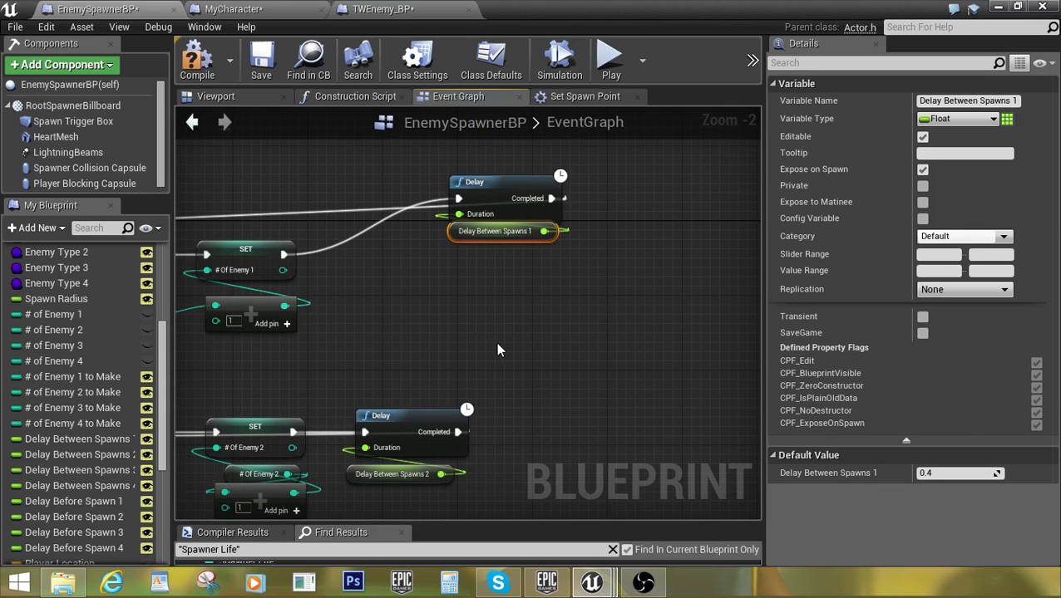
pyautogui.moveTo(561, 341)
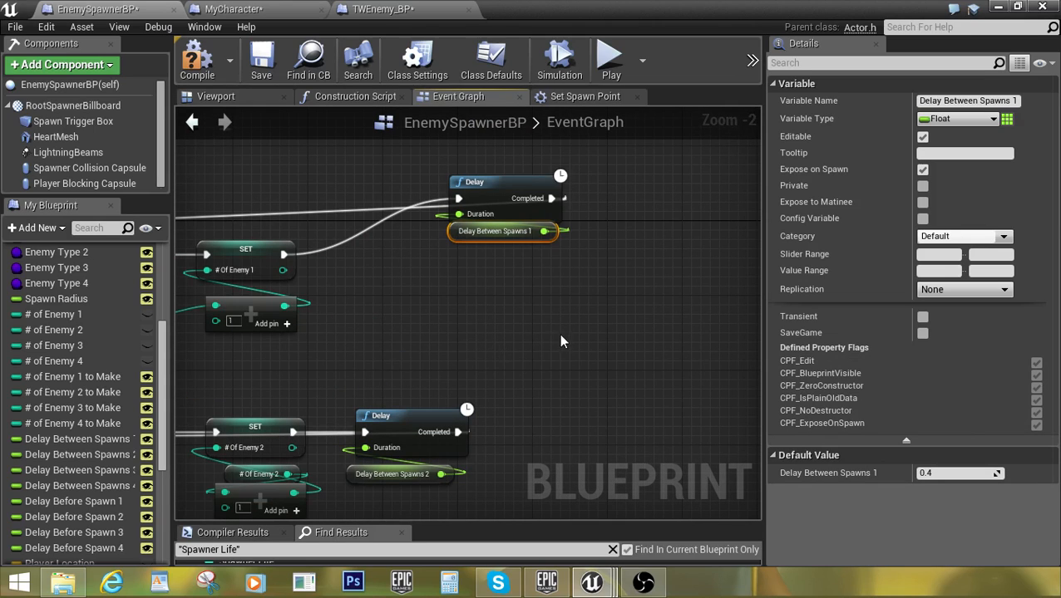
pyautogui.moveTo(501, 184)
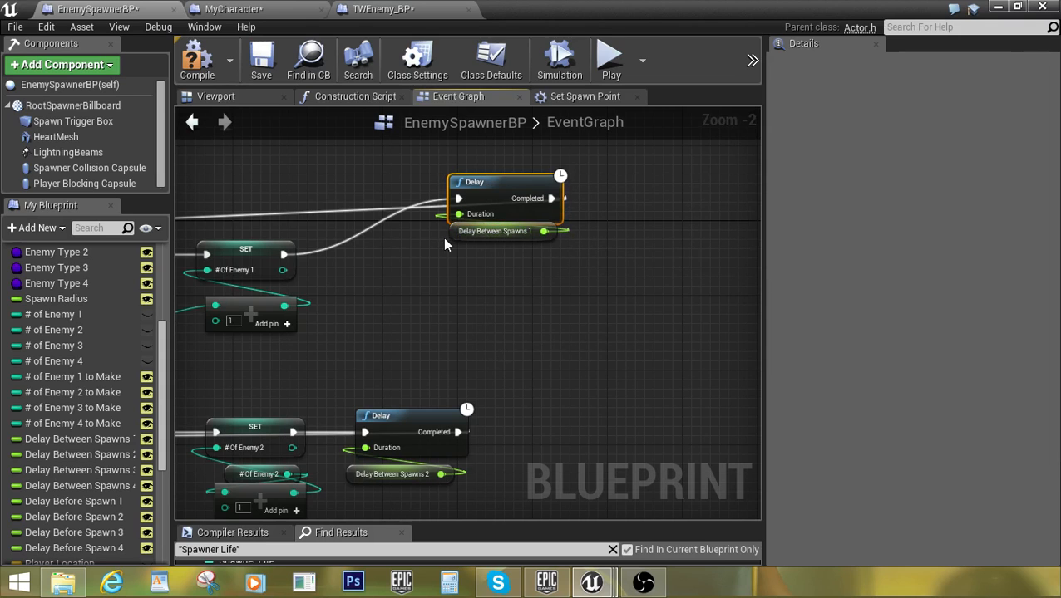
pyautogui.click(495, 231)
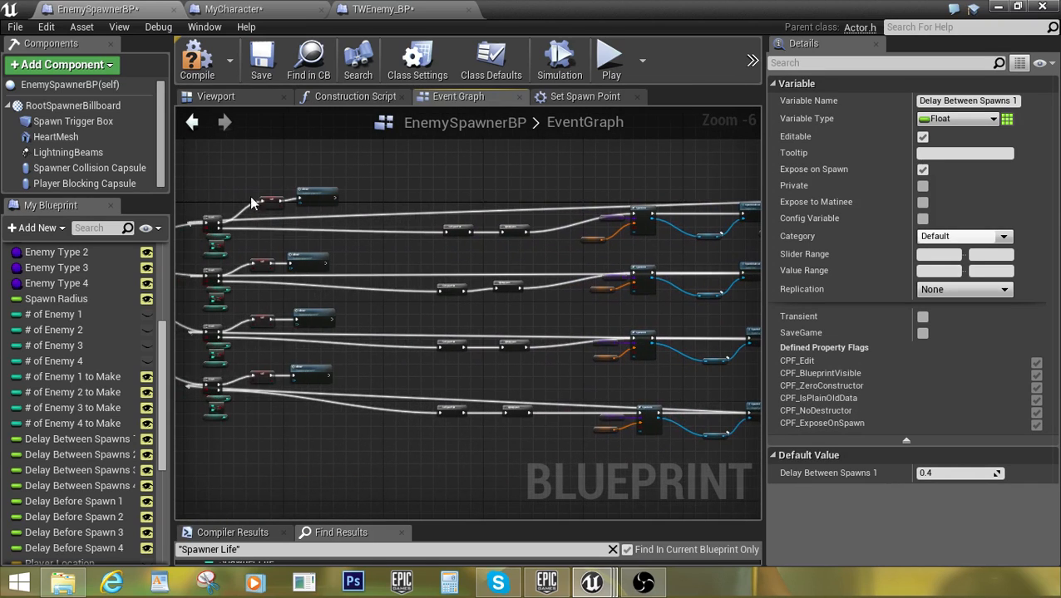
pyautogui.moveTo(717, 152)
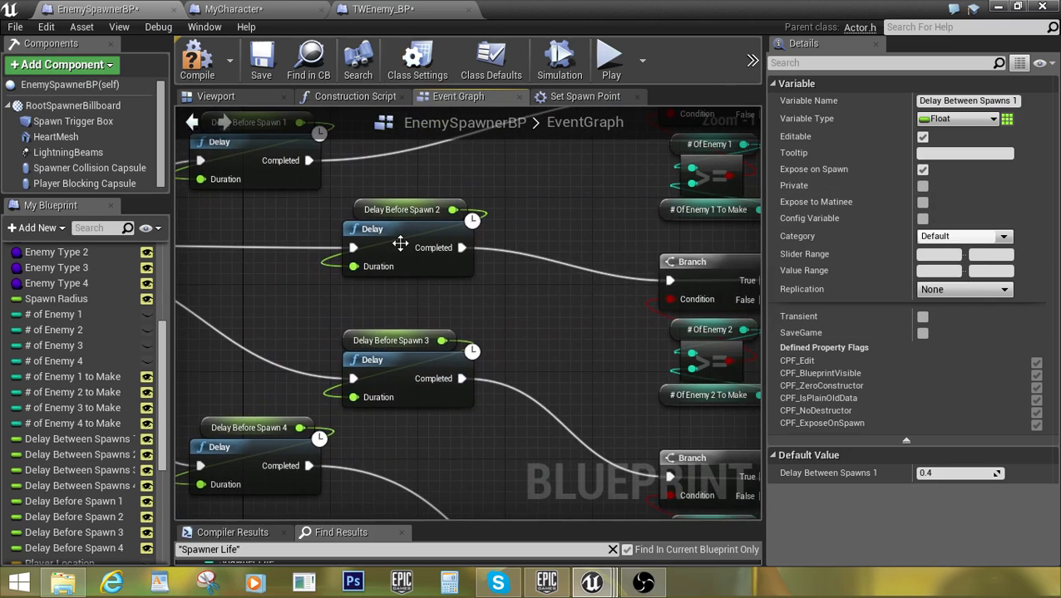
pyautogui.click(402, 210)
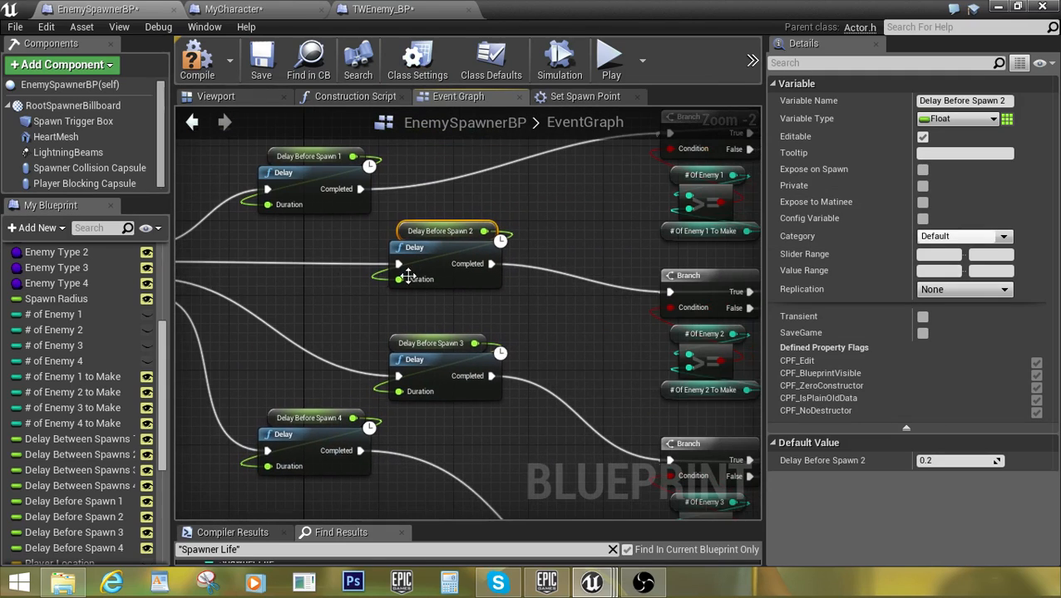
pyautogui.scroll(-3)
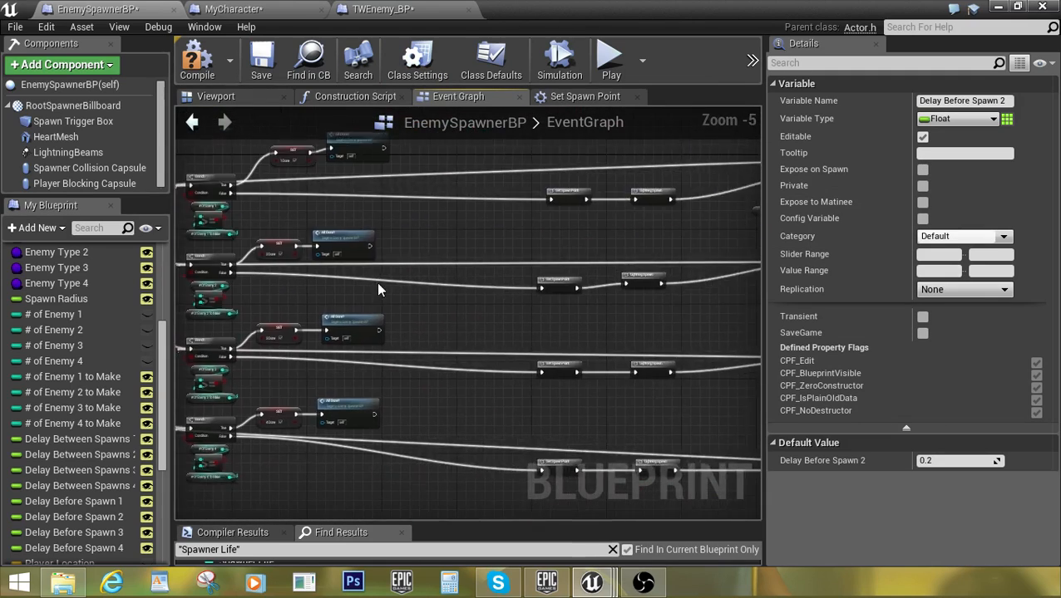
pyautogui.scroll(-3)
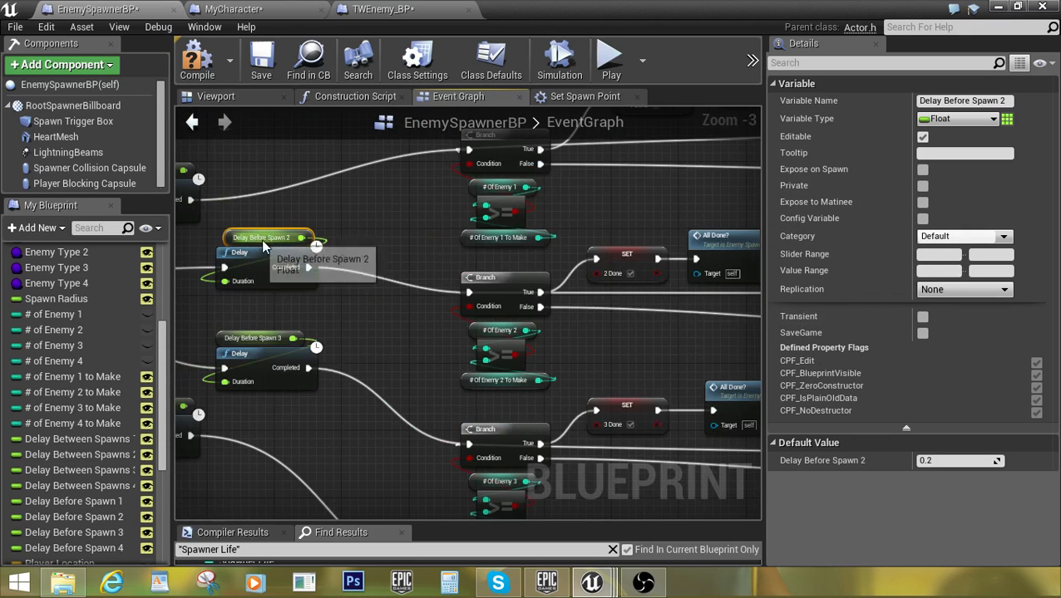
pyautogui.scroll(-3)
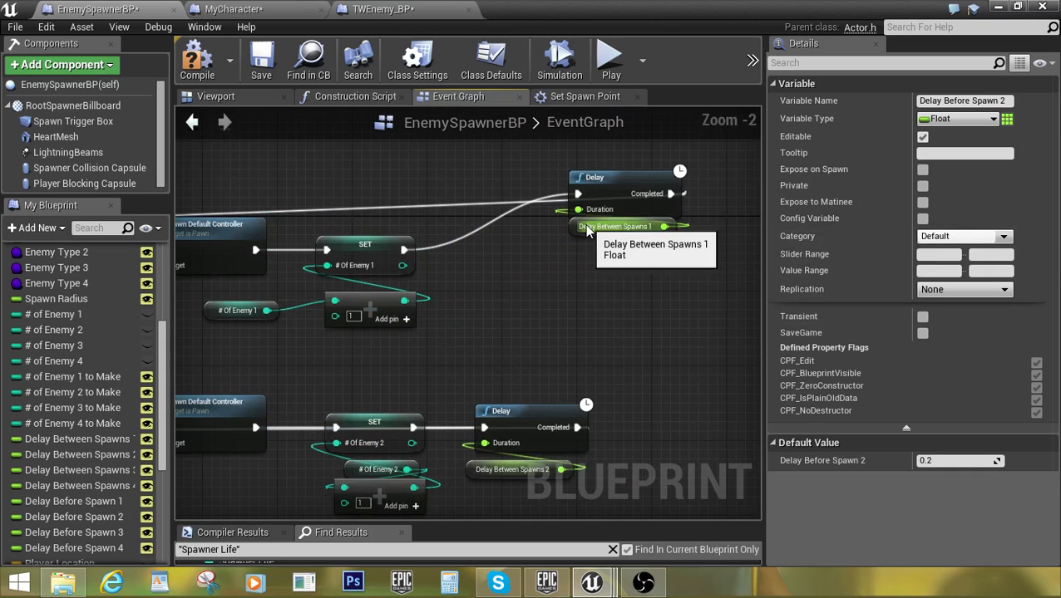
pyautogui.click(619, 226)
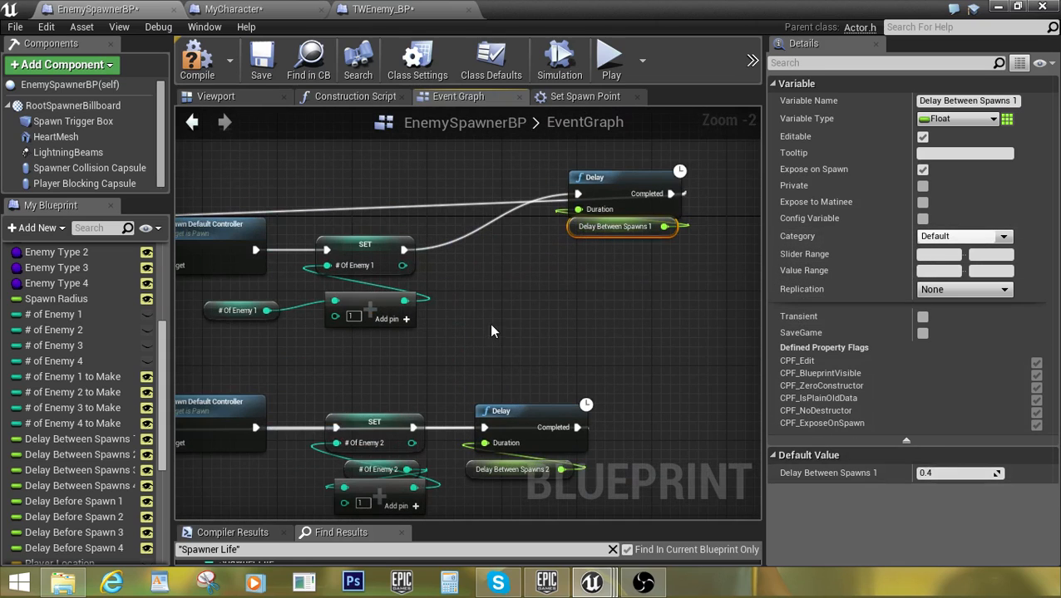
pyautogui.scroll(-3)
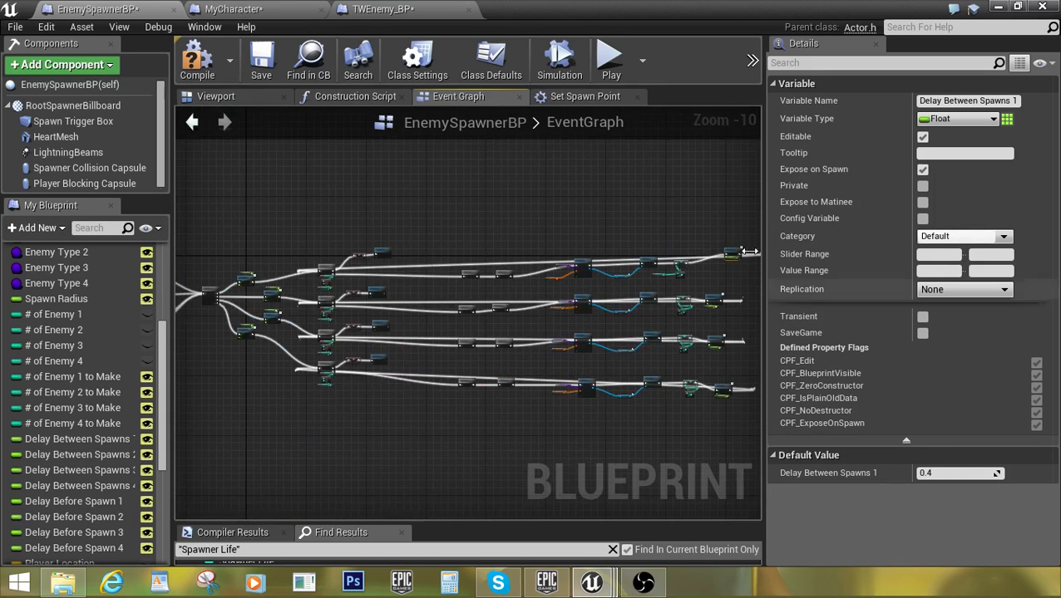
pyautogui.moveTo(316, 270)
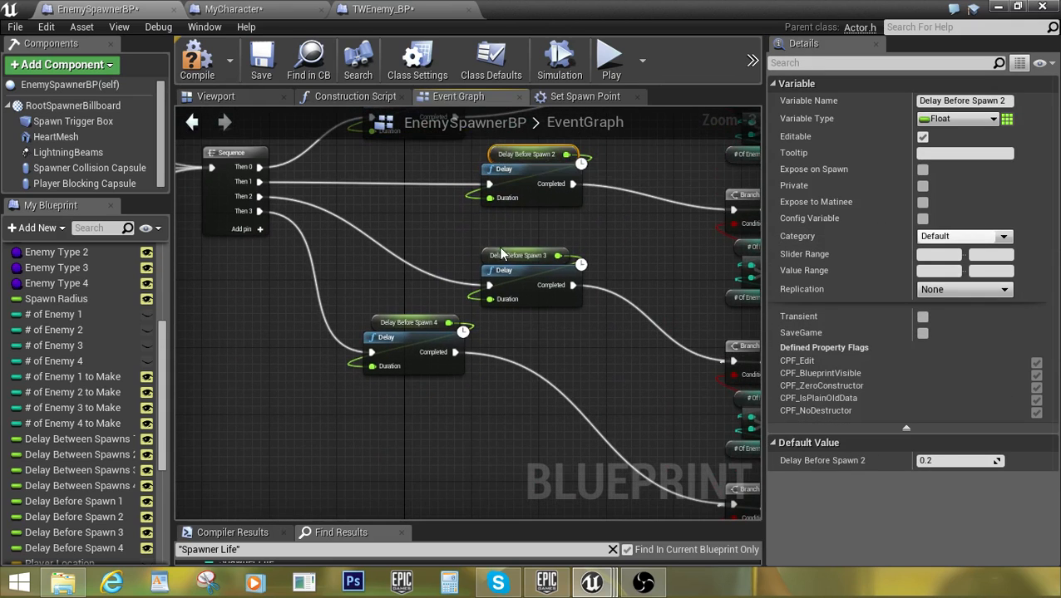
pyautogui.click(523, 255)
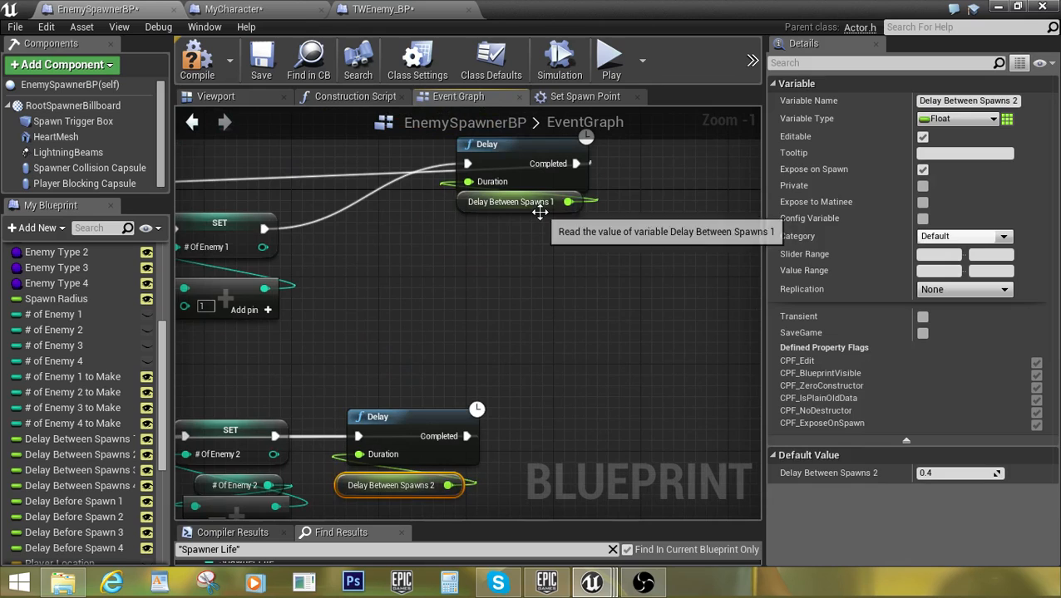
pyautogui.scroll(-3)
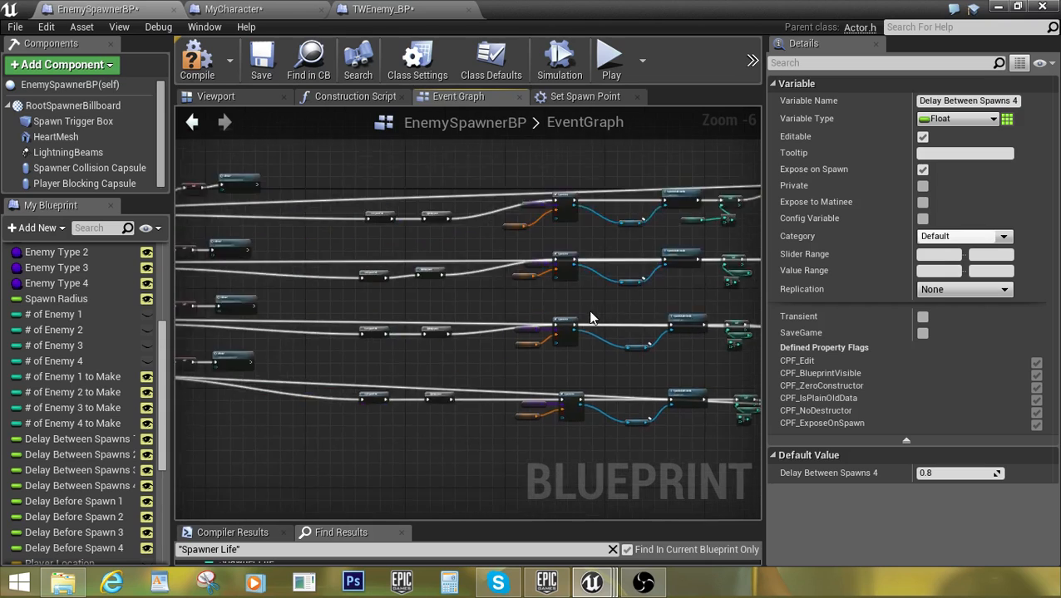
pyautogui.scroll(-3)
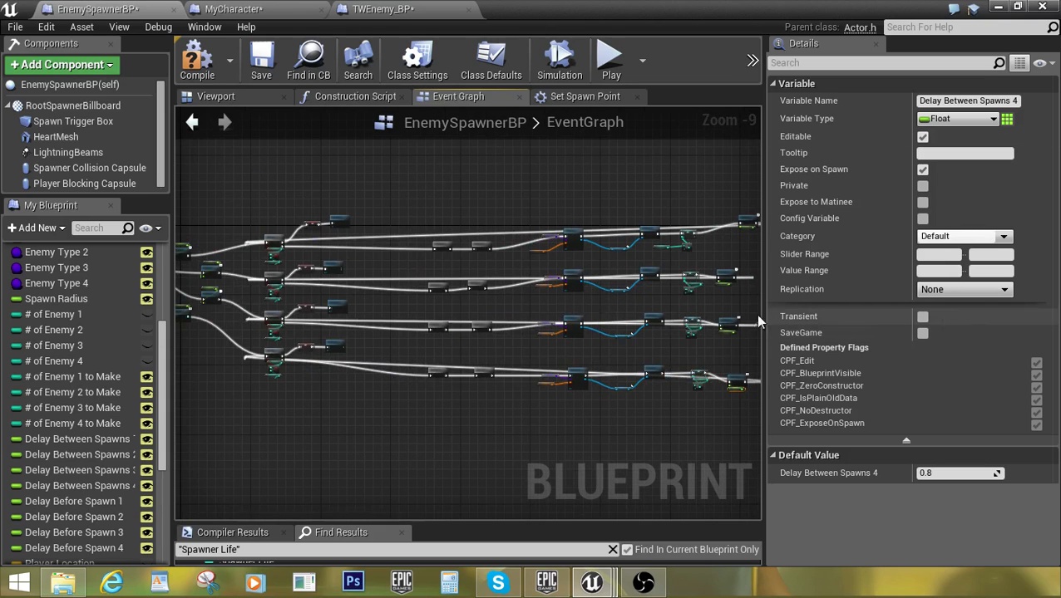
pyautogui.scroll(-3)
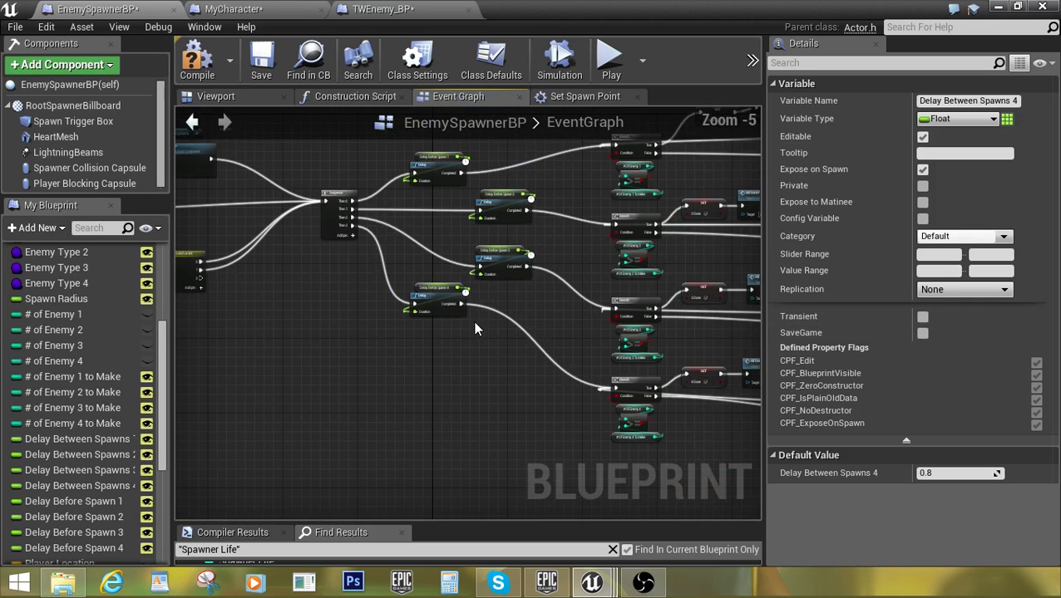
pyautogui.moveTo(383, 243)
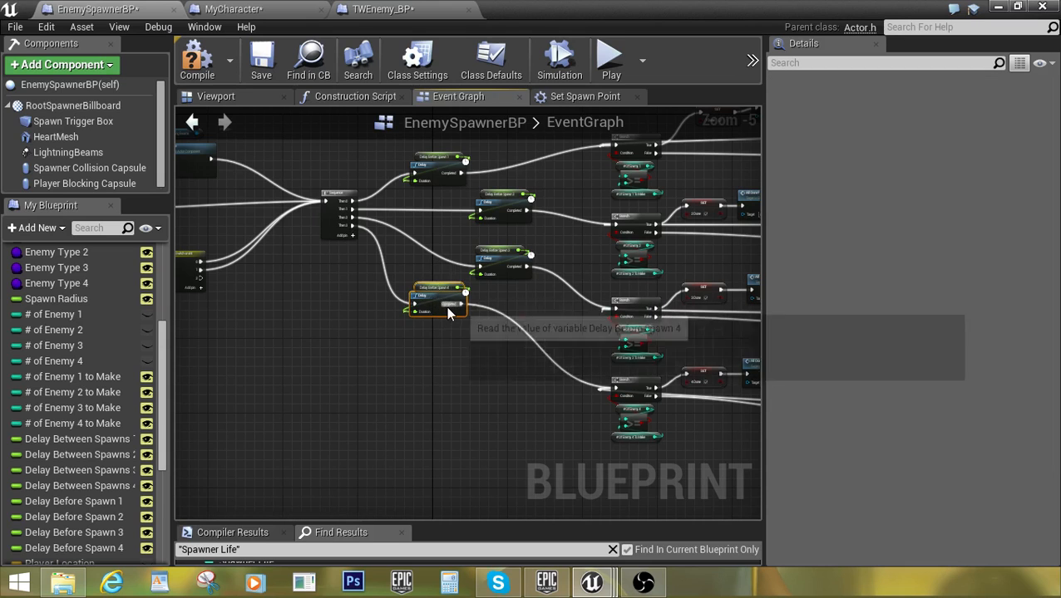
pyautogui.scroll(-3)
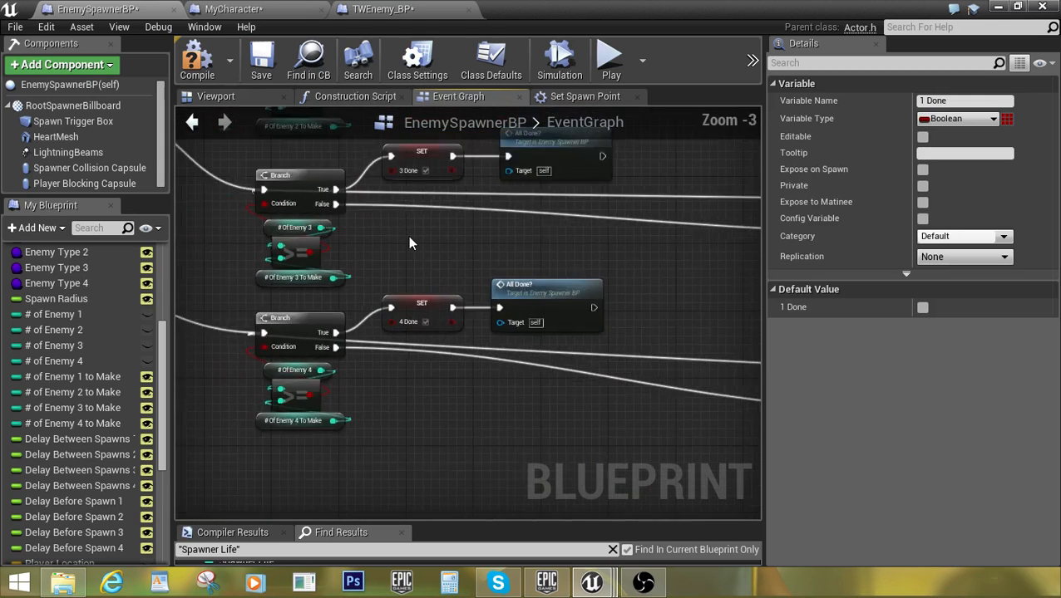
pyautogui.scroll(-3)
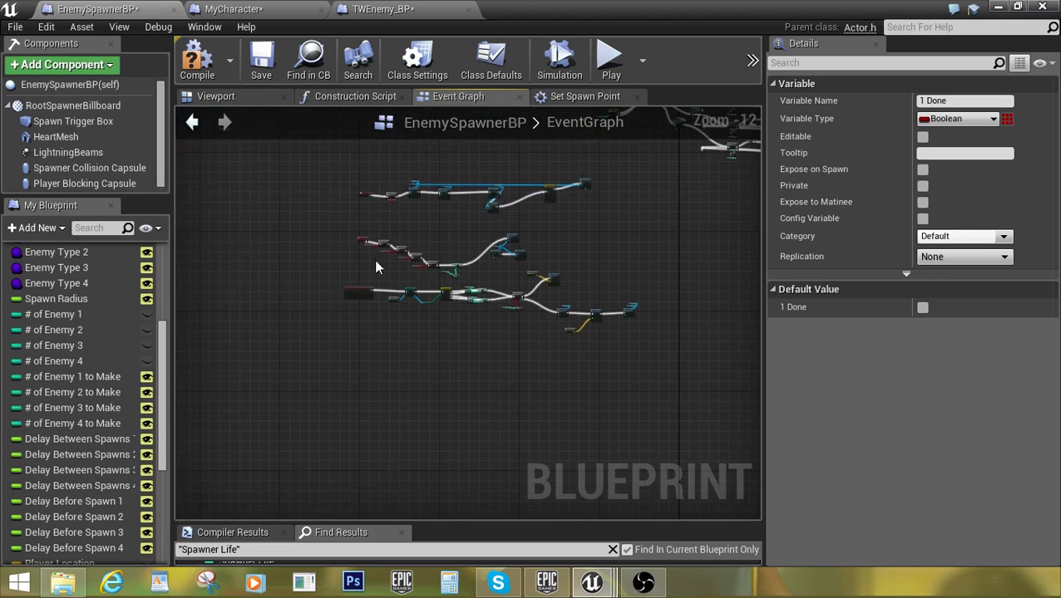
pyautogui.click(312, 255)
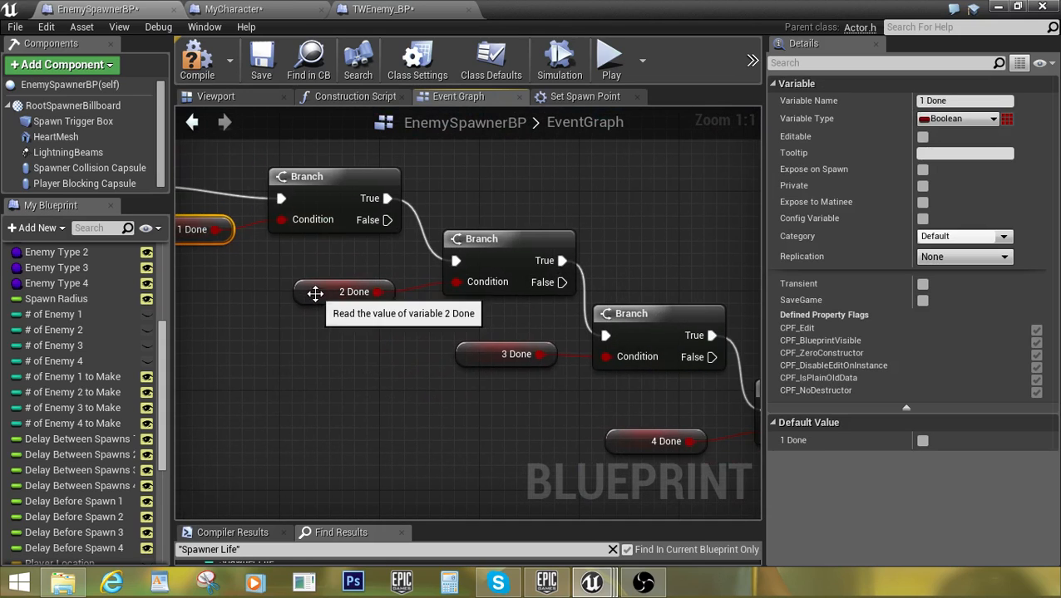
pyautogui.click(353, 292)
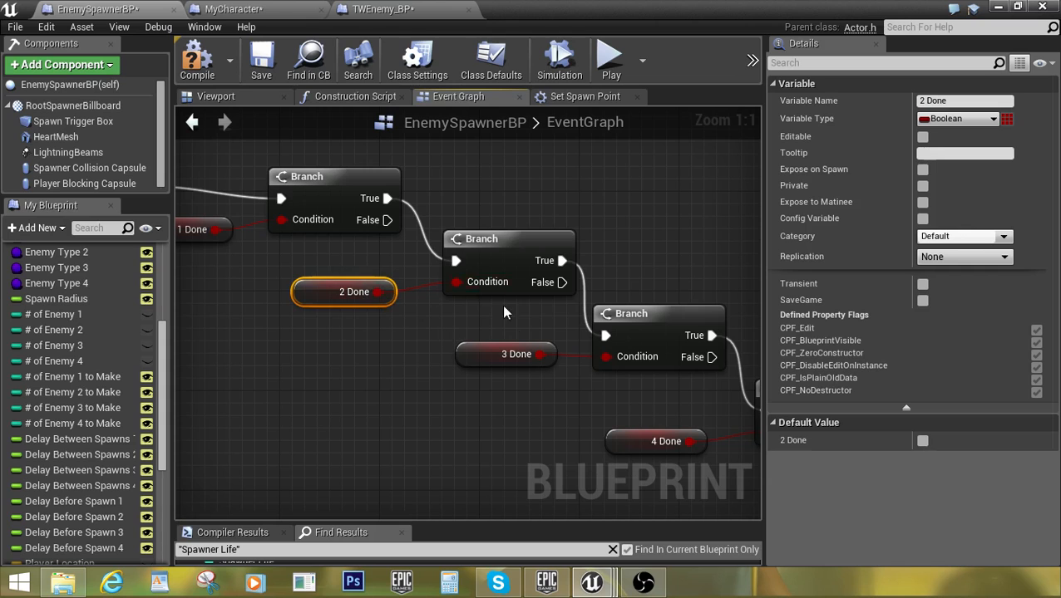
pyautogui.scroll(-3)
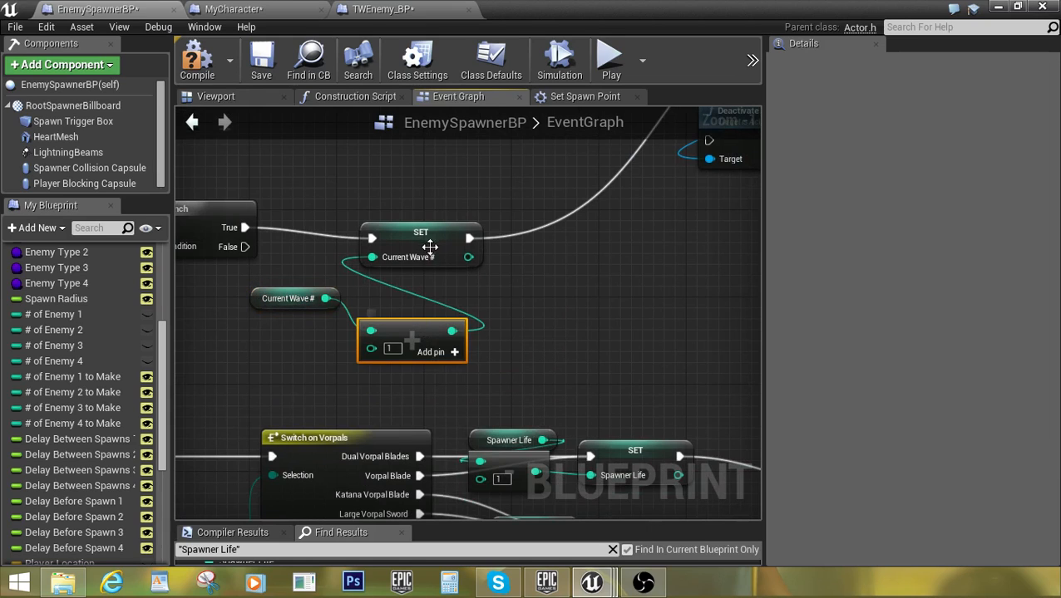
pyautogui.click(420, 231)
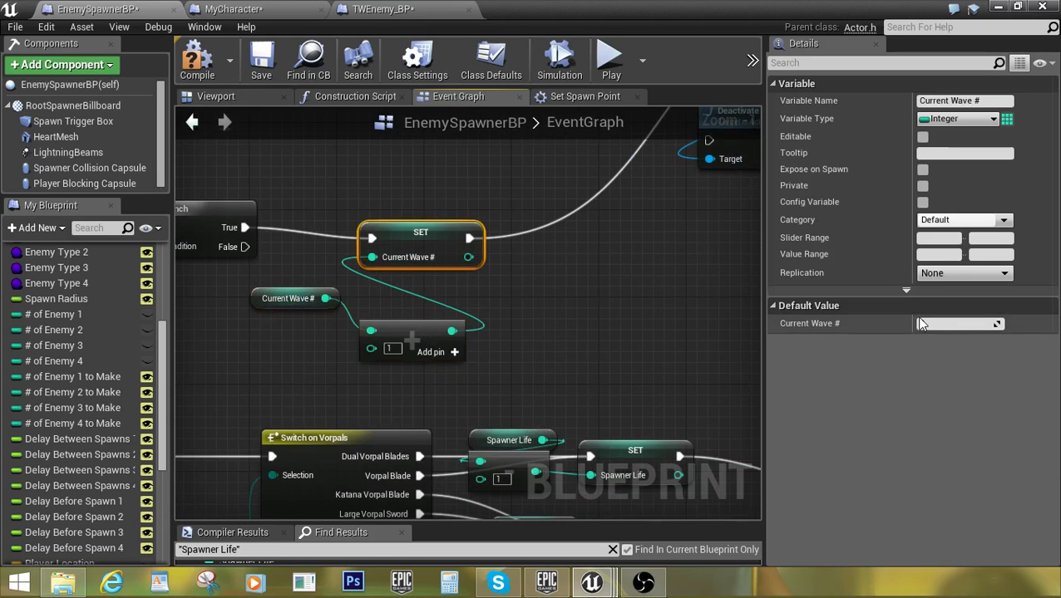
pyautogui.scroll(-3)
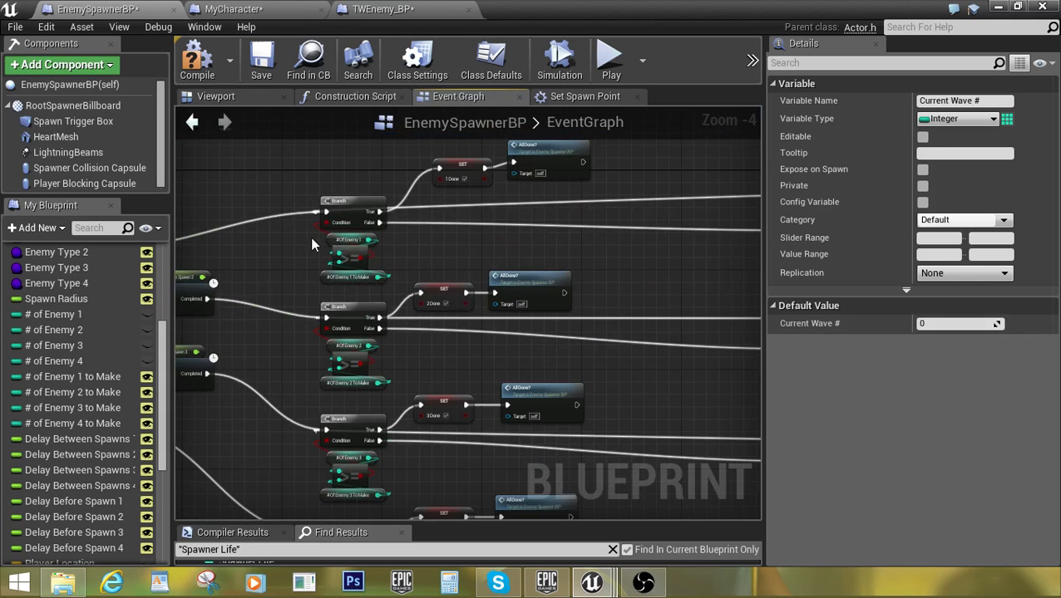
pyautogui.scroll(-3)
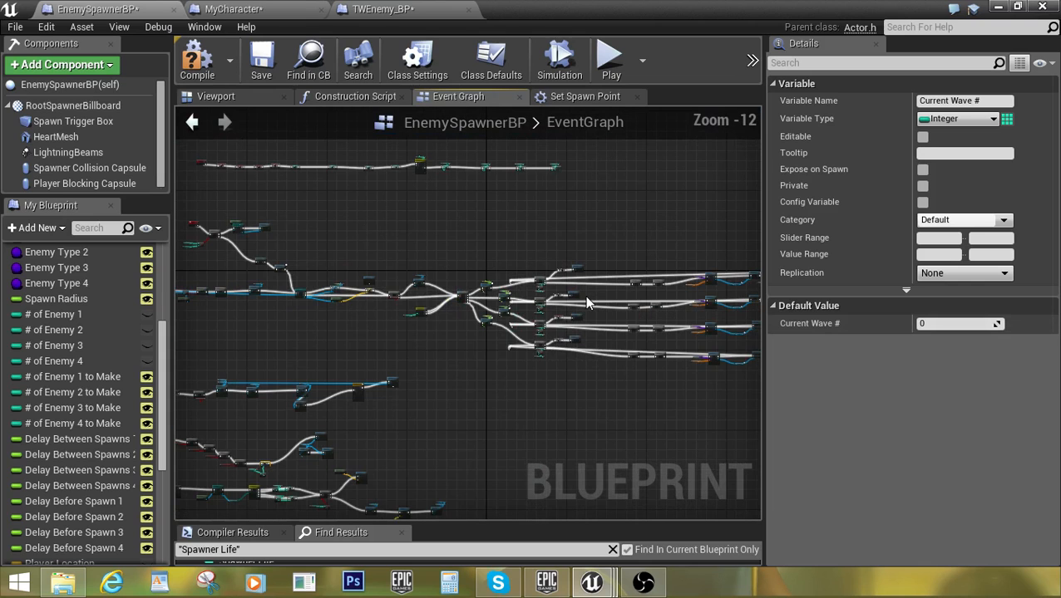